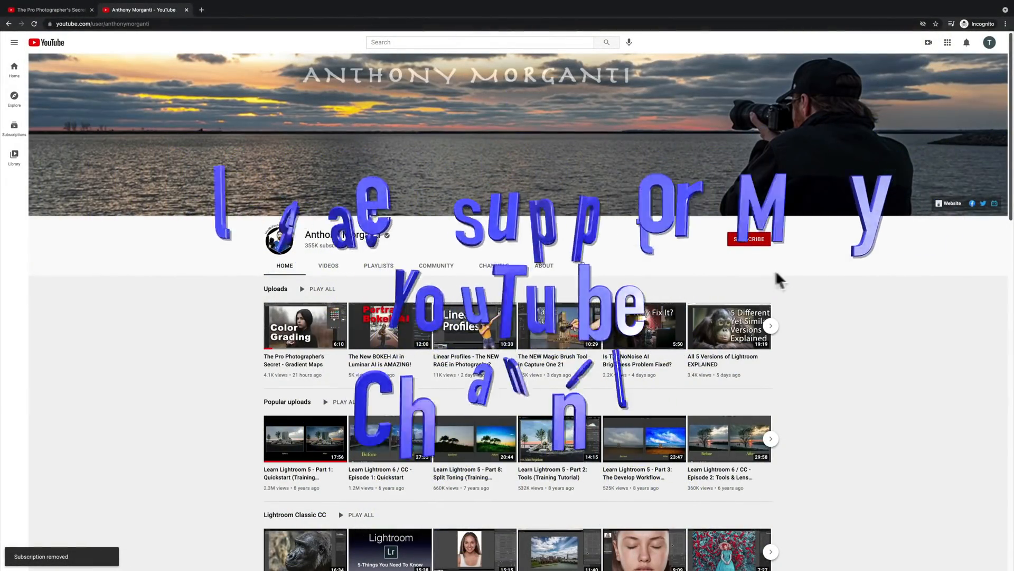
- Subscribe to the photographer's channel, then open and like the Gradient Maps video
left_click(749, 239)
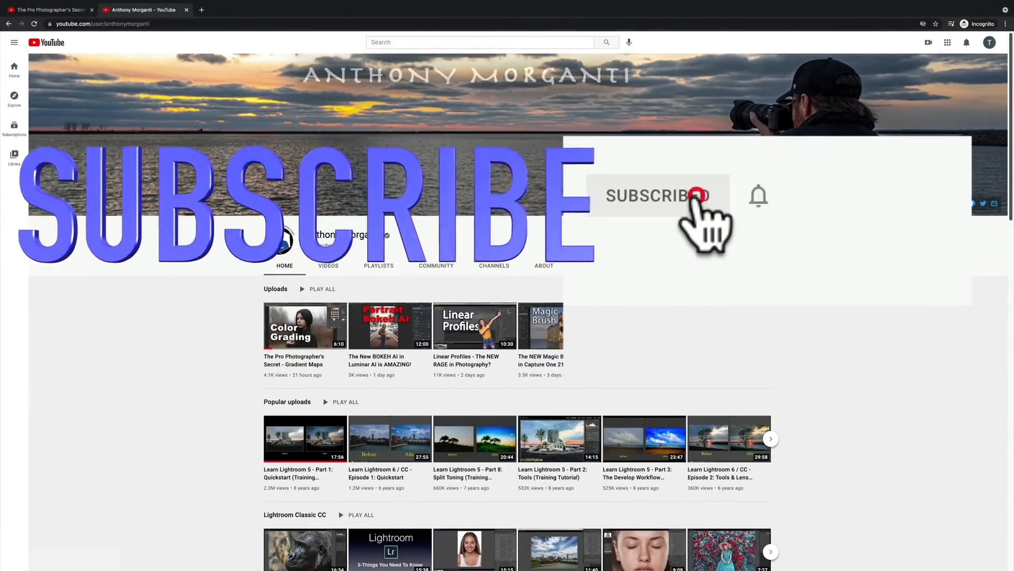
left_click(657, 196)
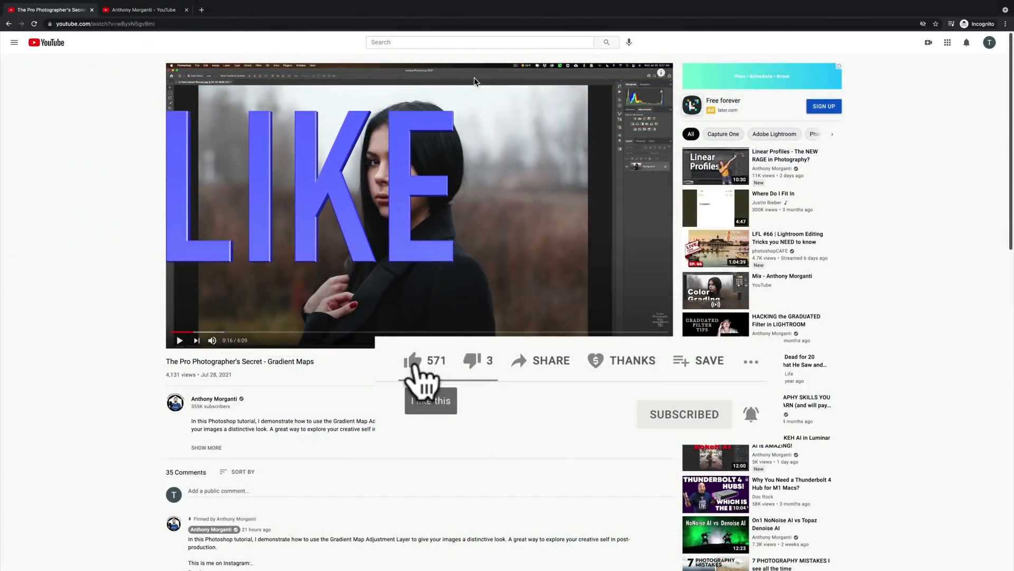
left_click(412, 360)
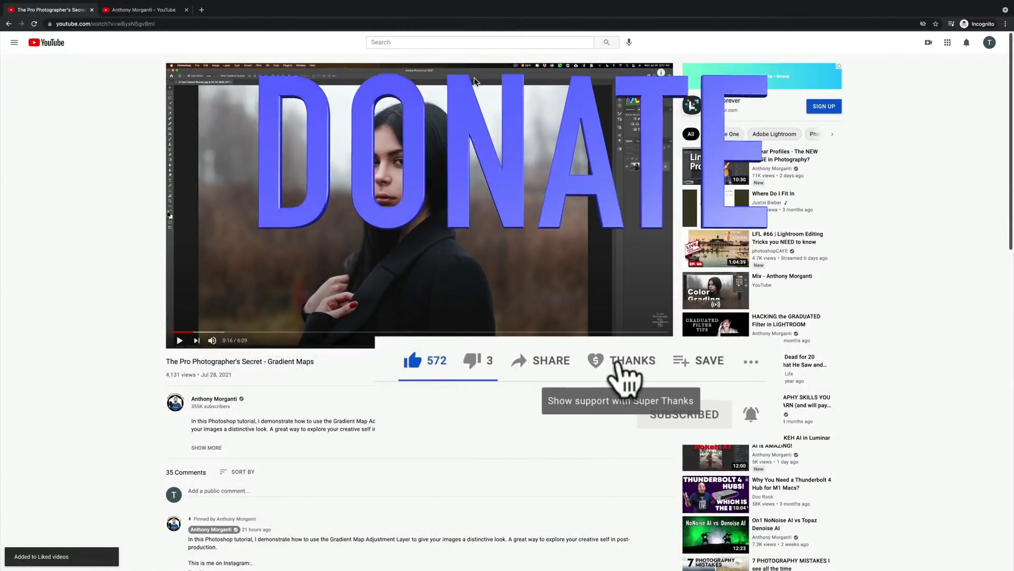
left_click(633, 361)
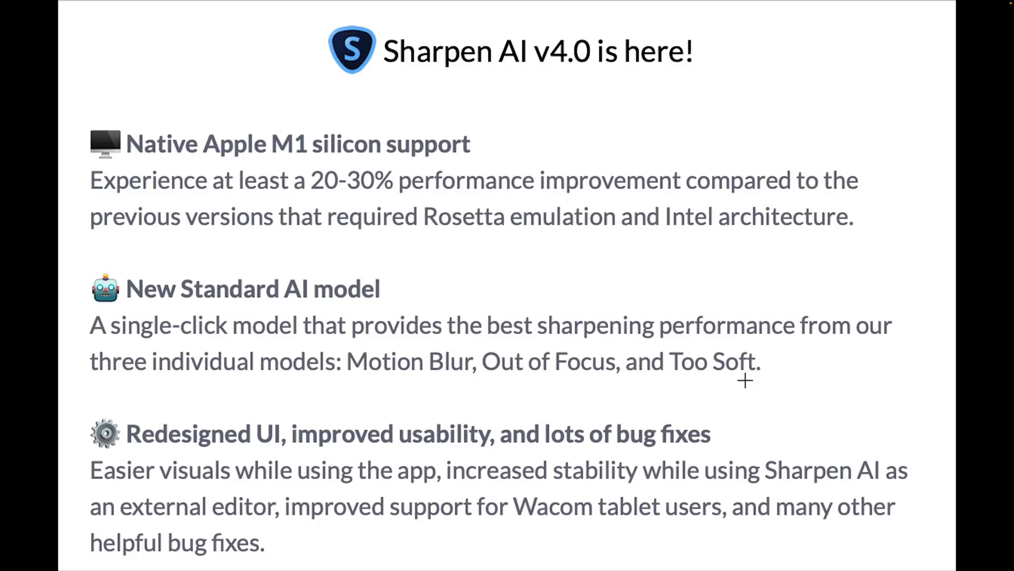
- Quit Preview, launch Lightroom Classic, and zoom the parrot photo to 1:1 in Develop
key("cmd+q")
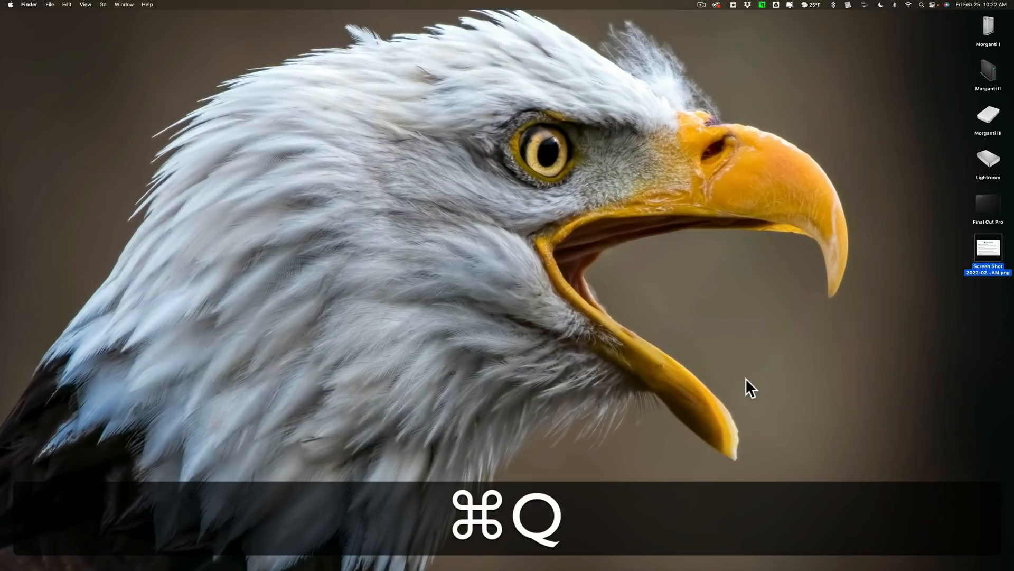
key("cmd+q")
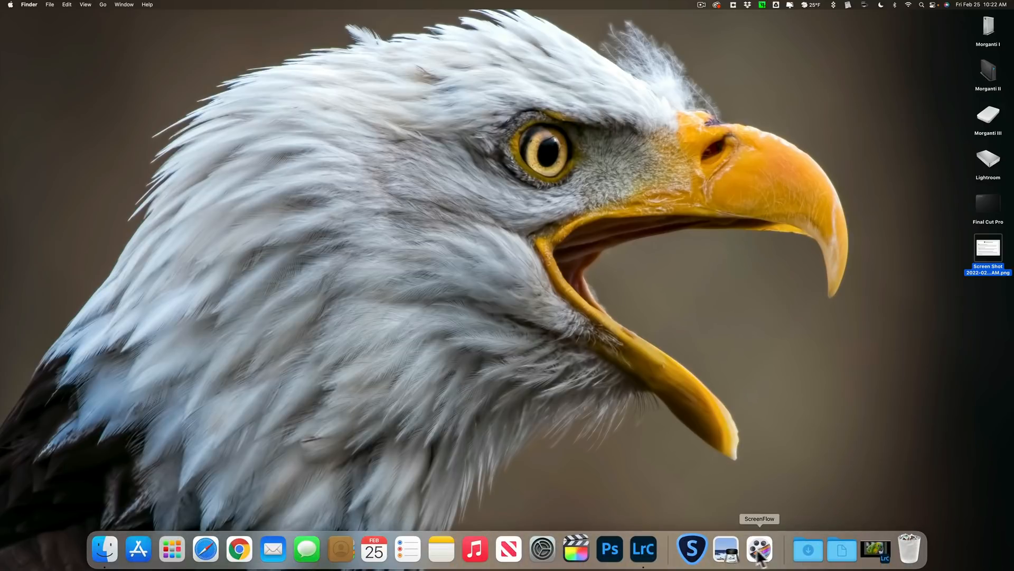
left_click(651, 549)
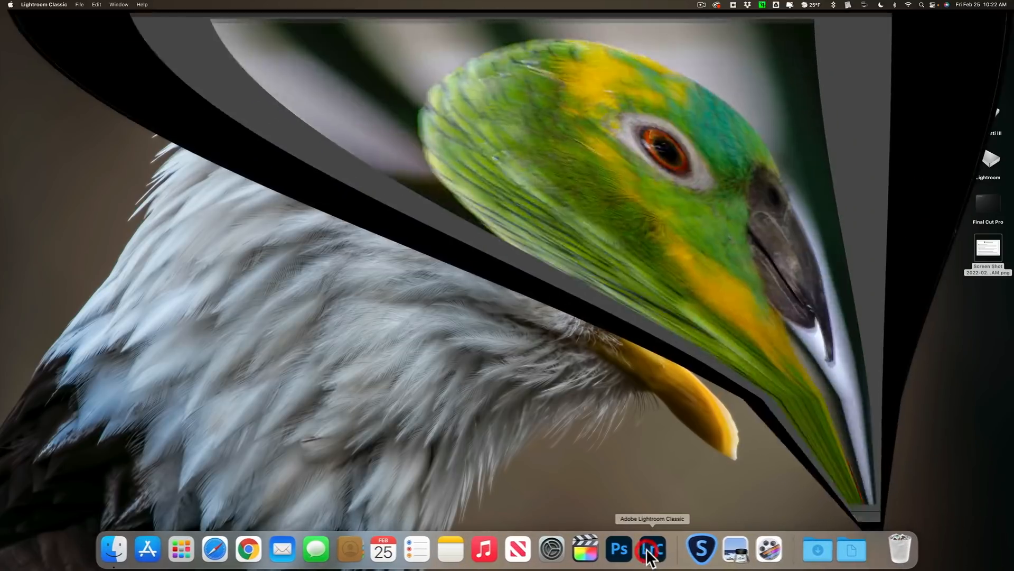
left_click(651, 549)
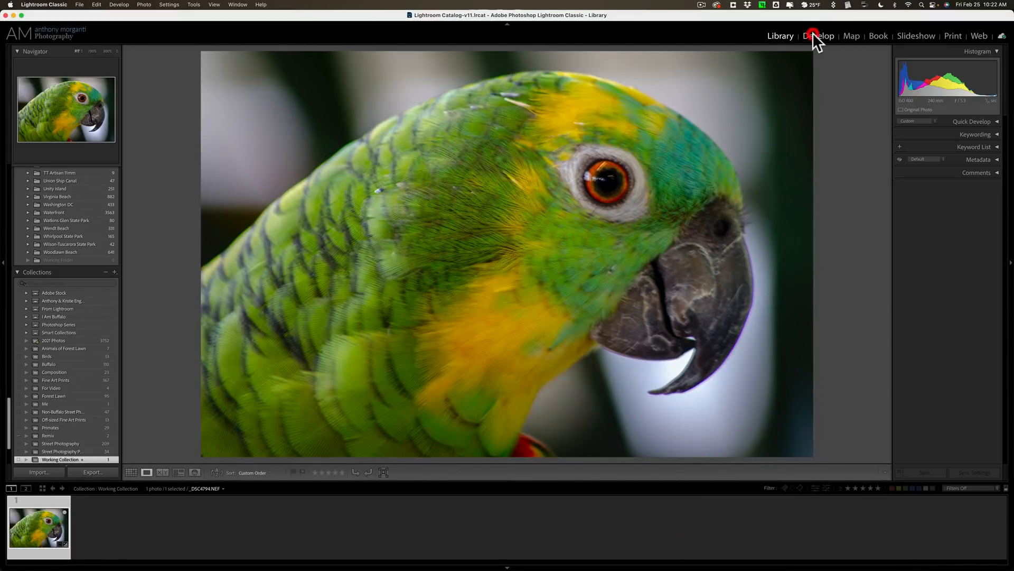
left_click(818, 35)
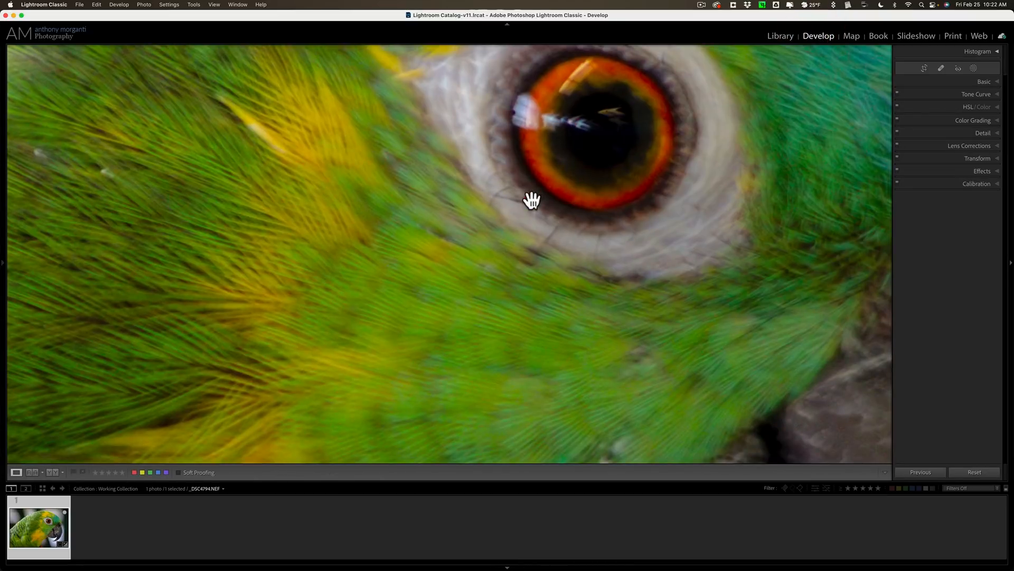
left_click(531, 199)
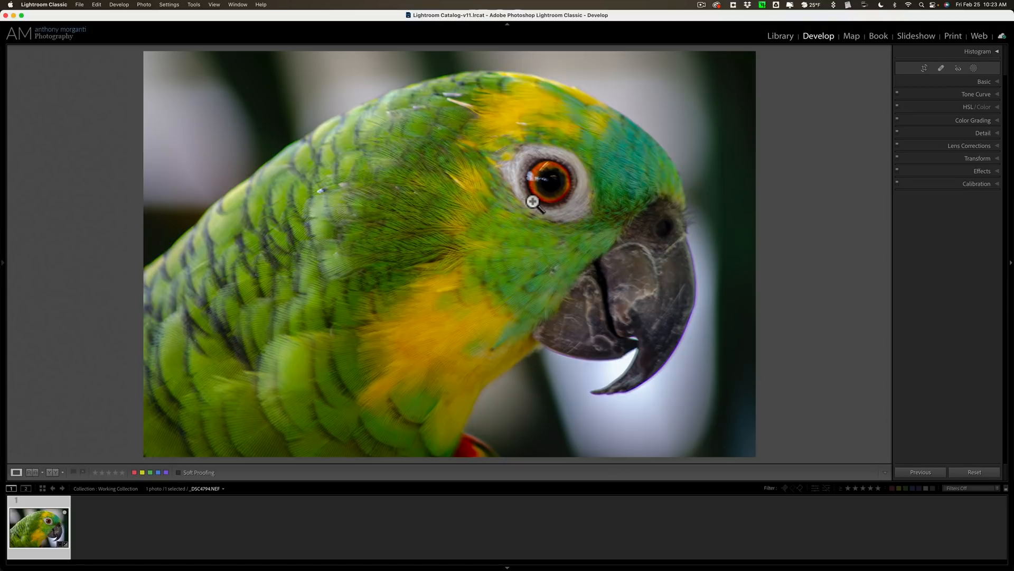
mouse_move(490, 109)
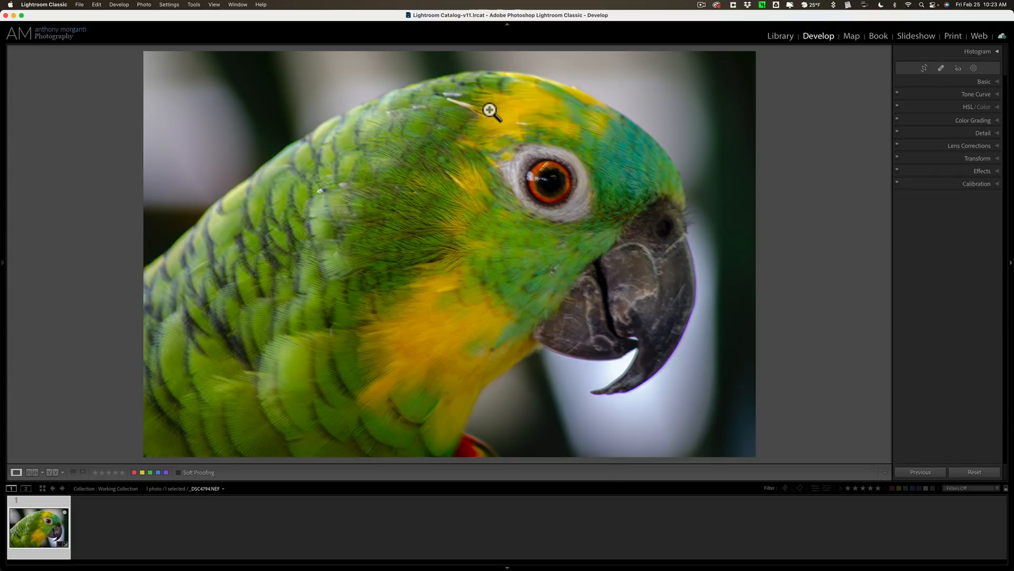
- Edit a TIFF copy with Lightroom adjustments in Topaz Sharpen AI
right_click(490, 110)
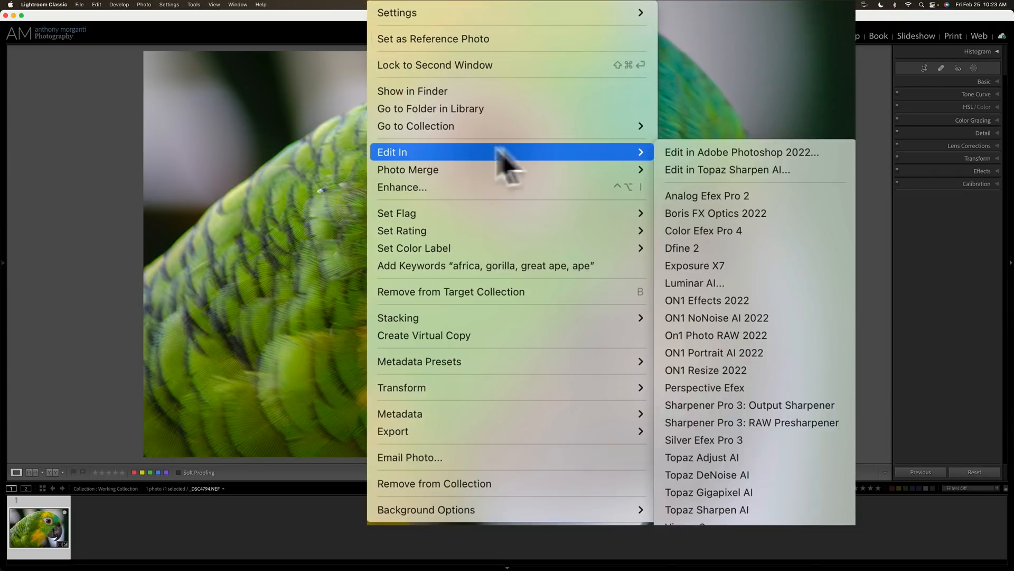
mouse_move(755, 492)
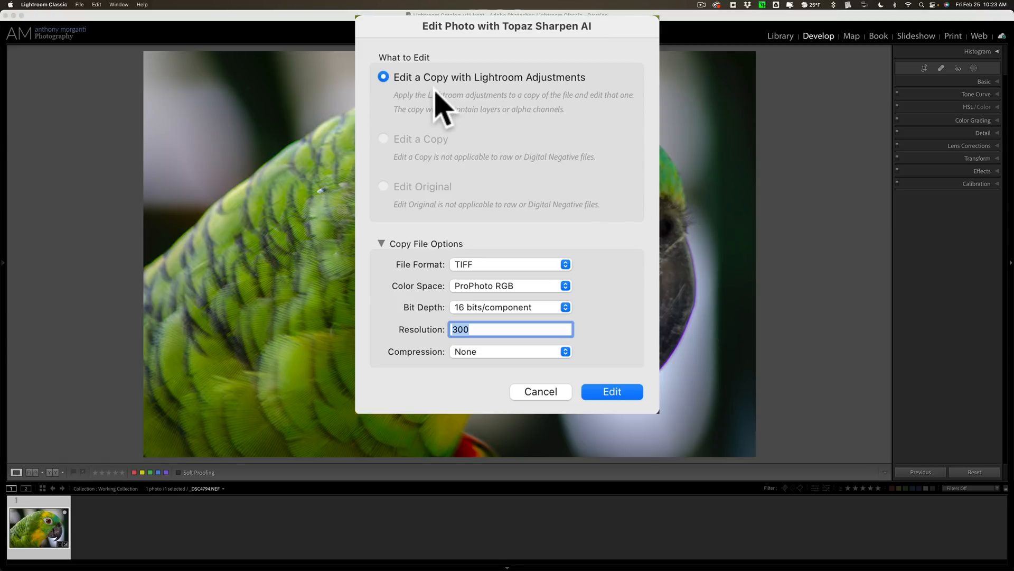
mouse_move(481, 104)
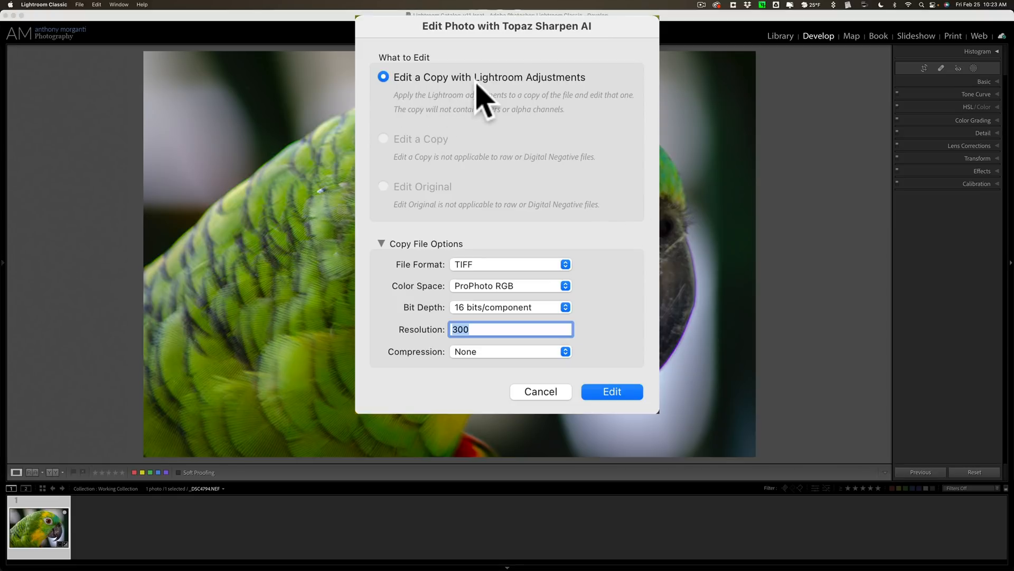
mouse_move(505, 272)
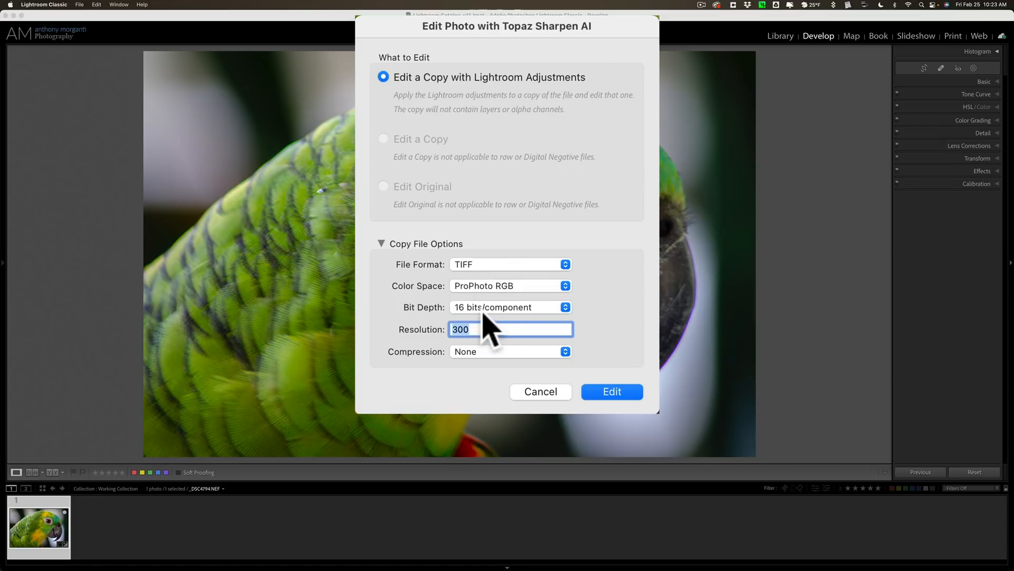
mouse_move(487, 359)
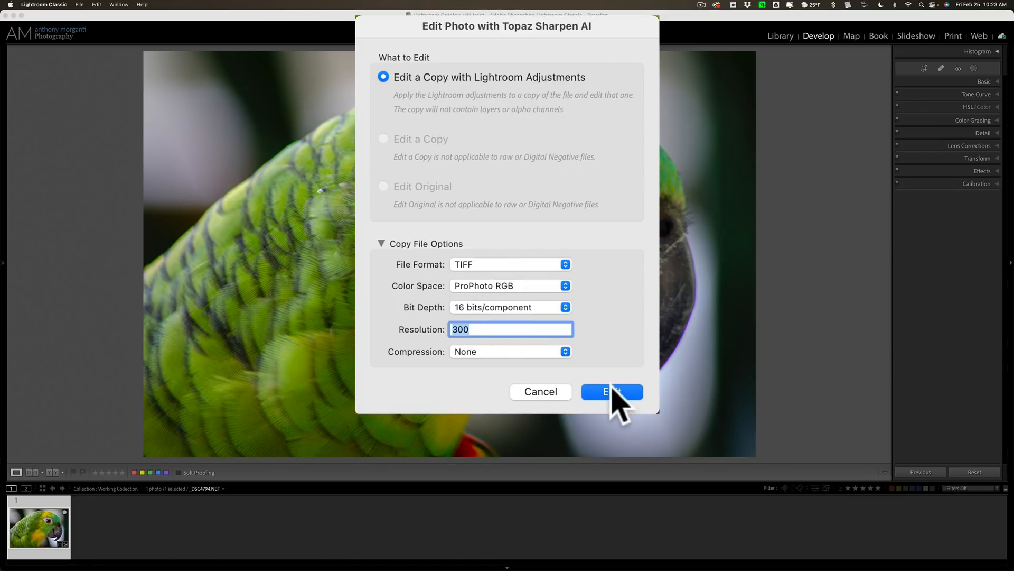
left_click(611, 391)
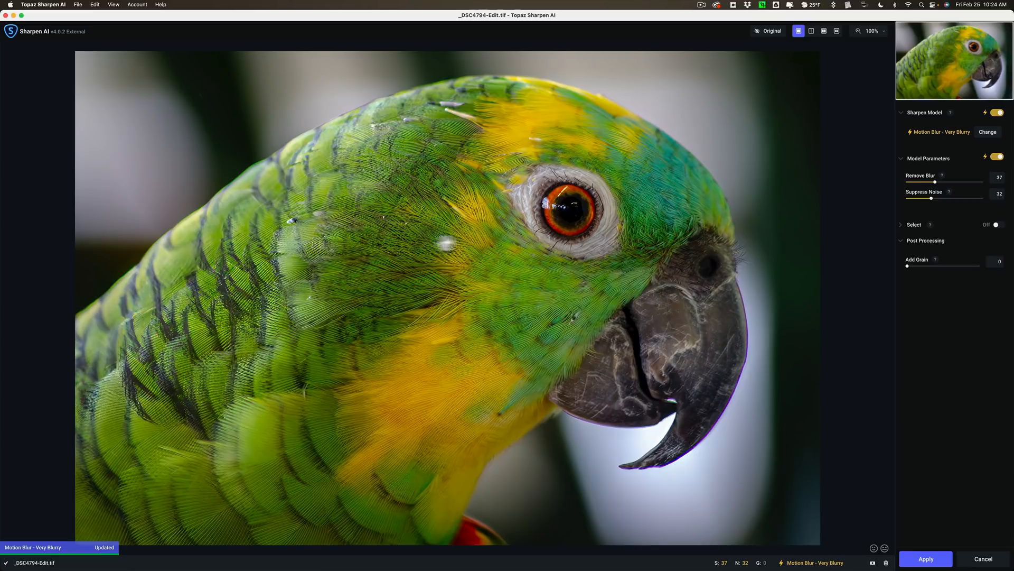
mouse_move(579, 190)
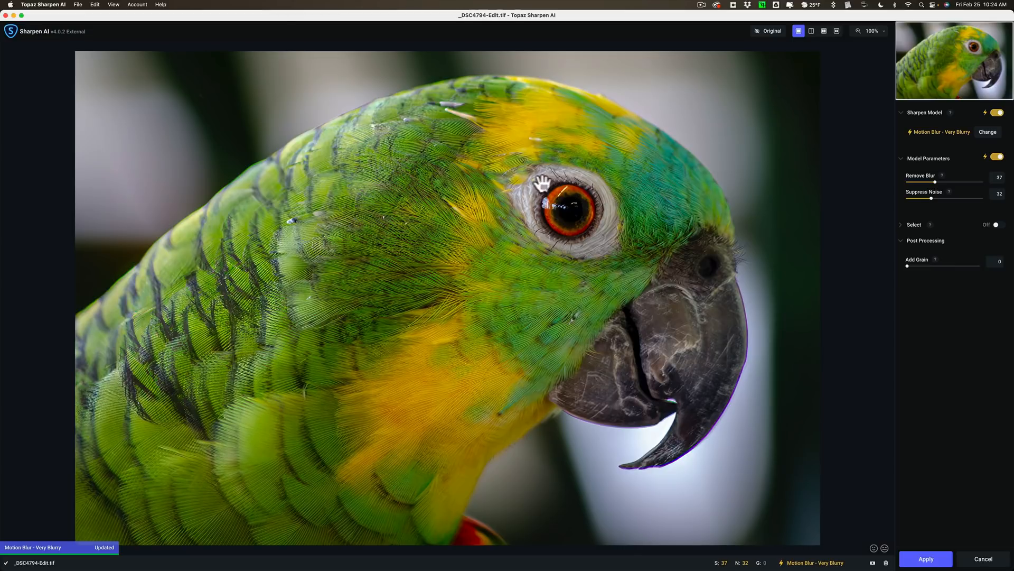
mouse_move(562, 133)
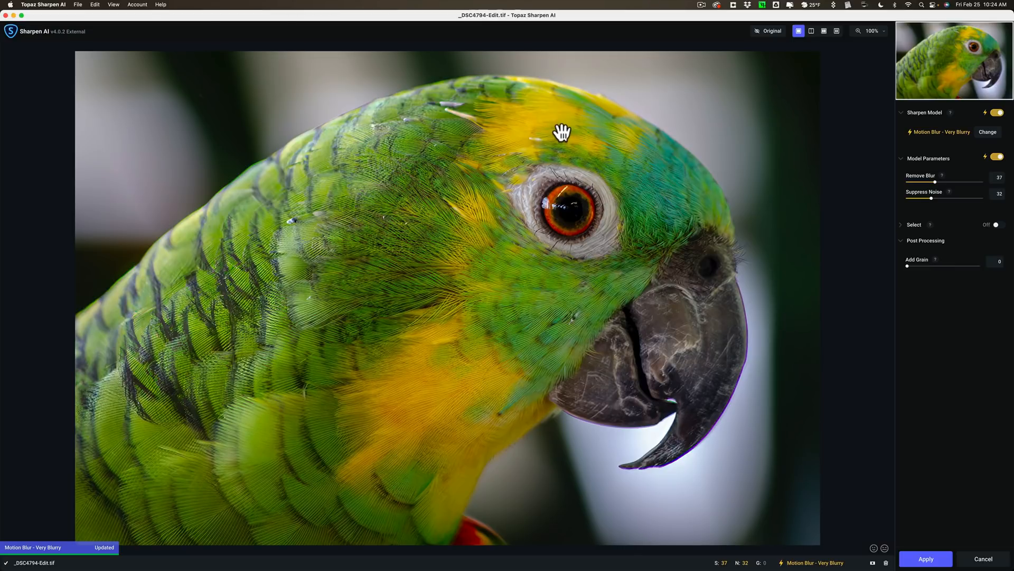
- Compare the auto-picked Motion Blur – Very Blurry preview against the original
left_click(769, 31)
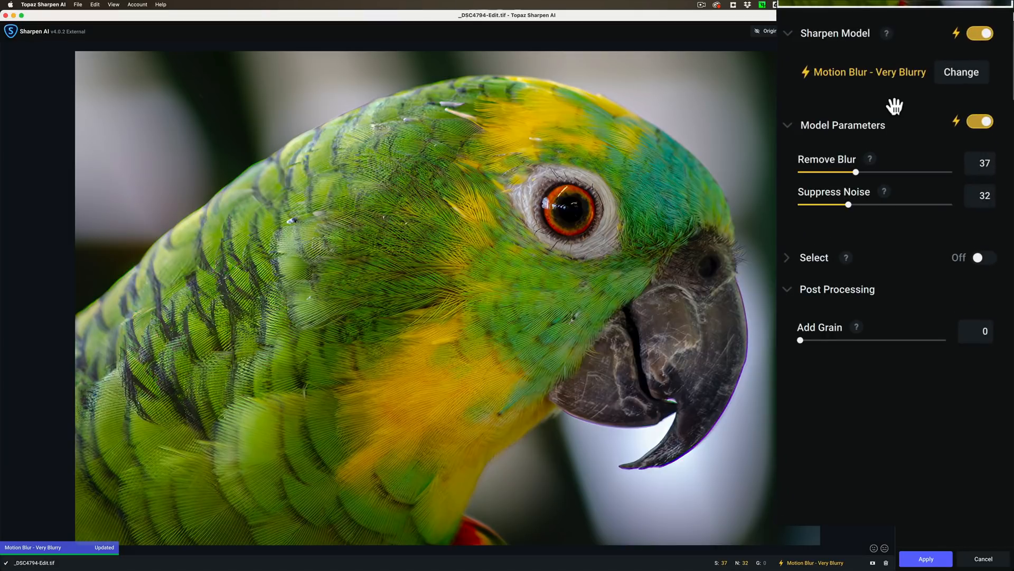
mouse_move(822, 49)
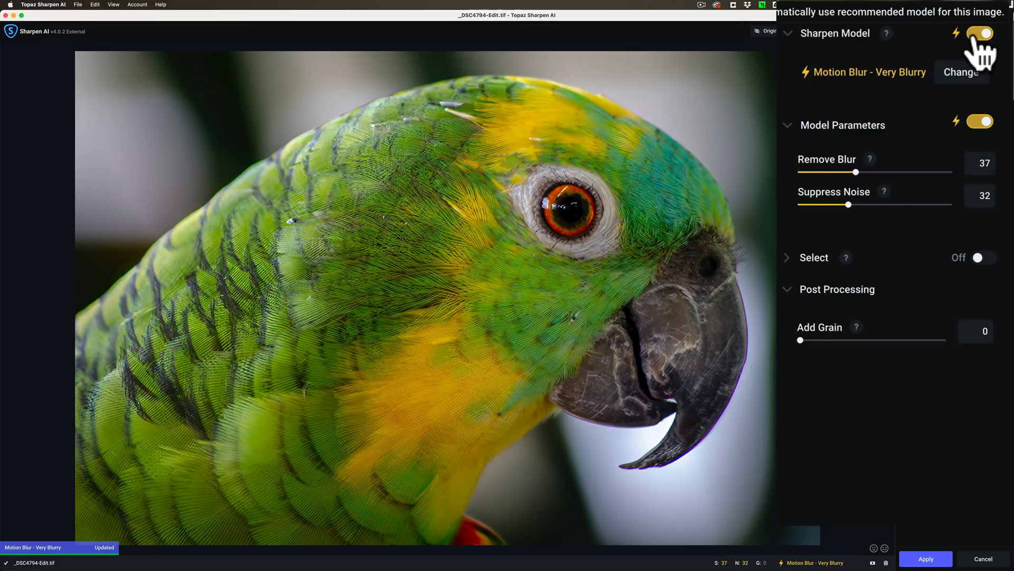
- Turn off automatic model choice and select the Standard model with Motion Blur type
left_click(961, 72)
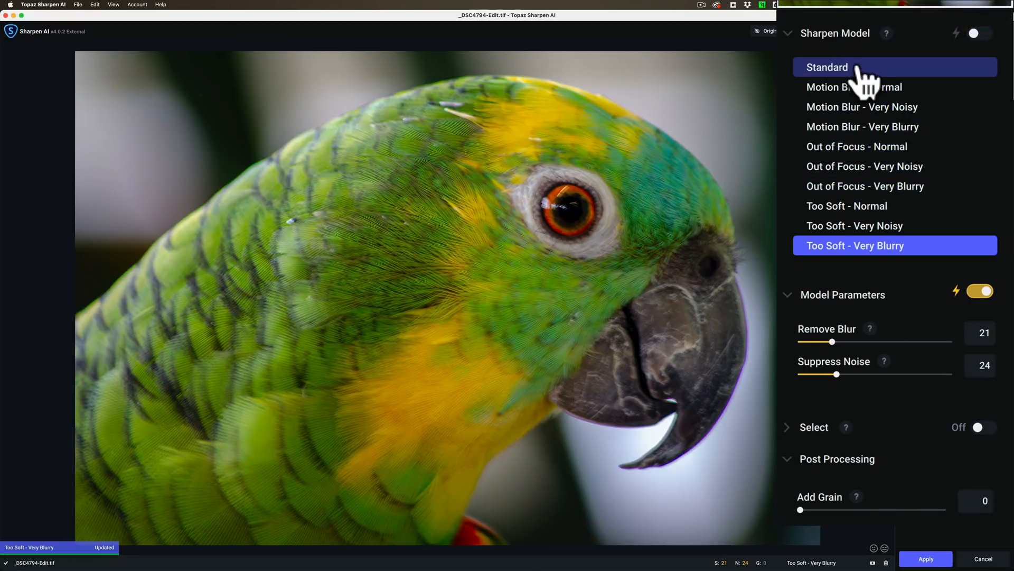
mouse_move(876, 84)
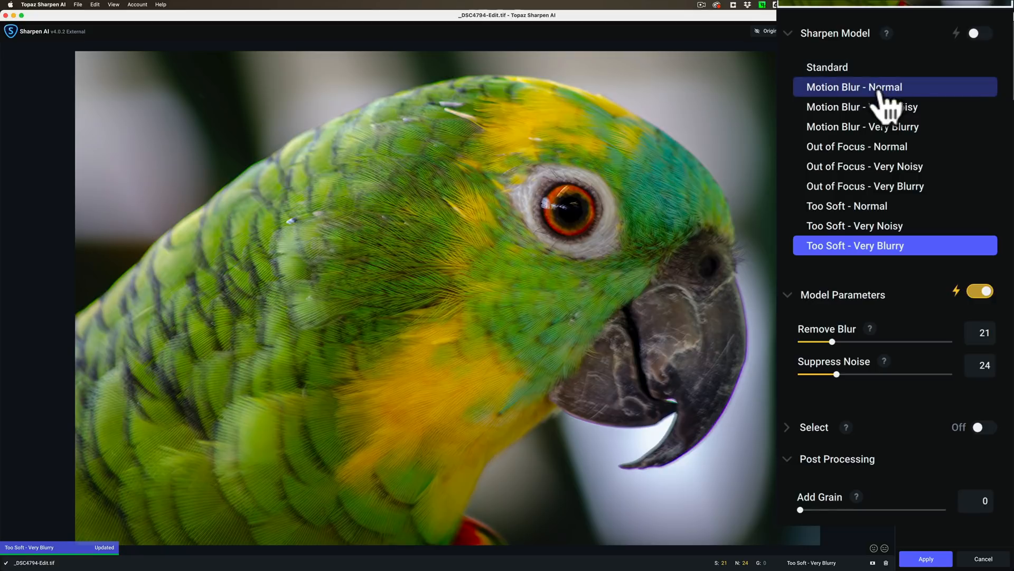
mouse_move(873, 126)
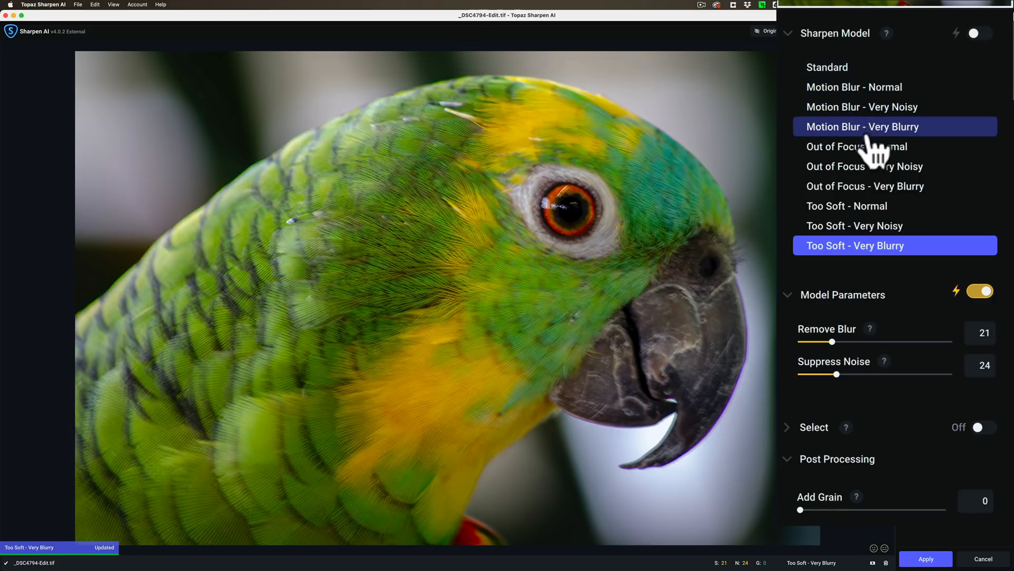
mouse_move(864, 186)
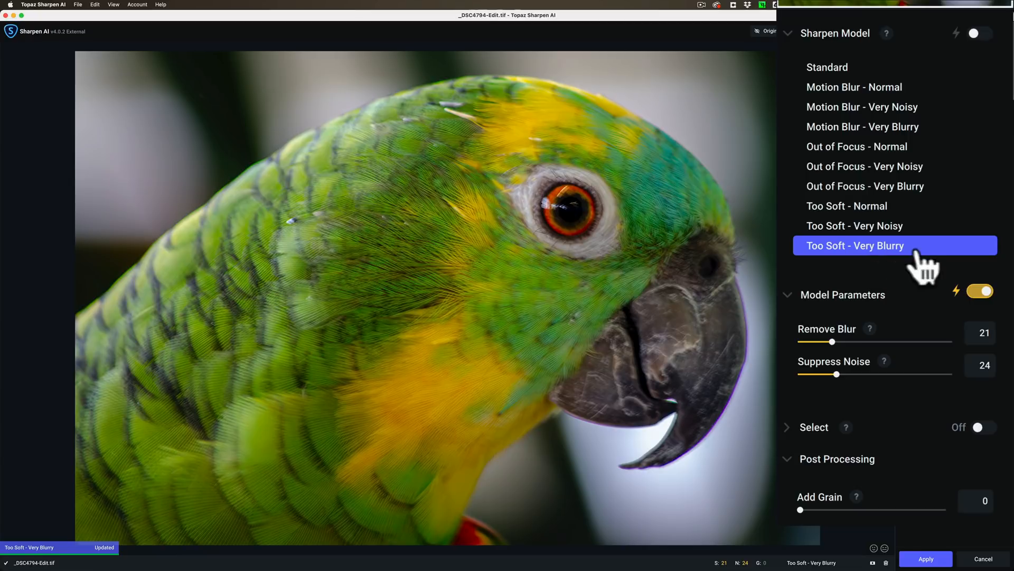
mouse_move(876, 206)
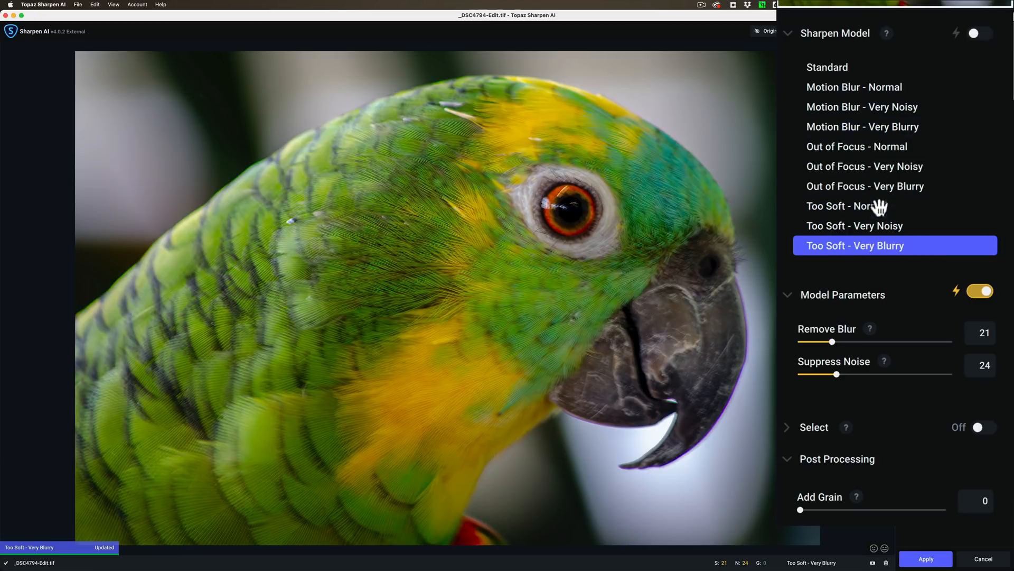
left_click(828, 67)
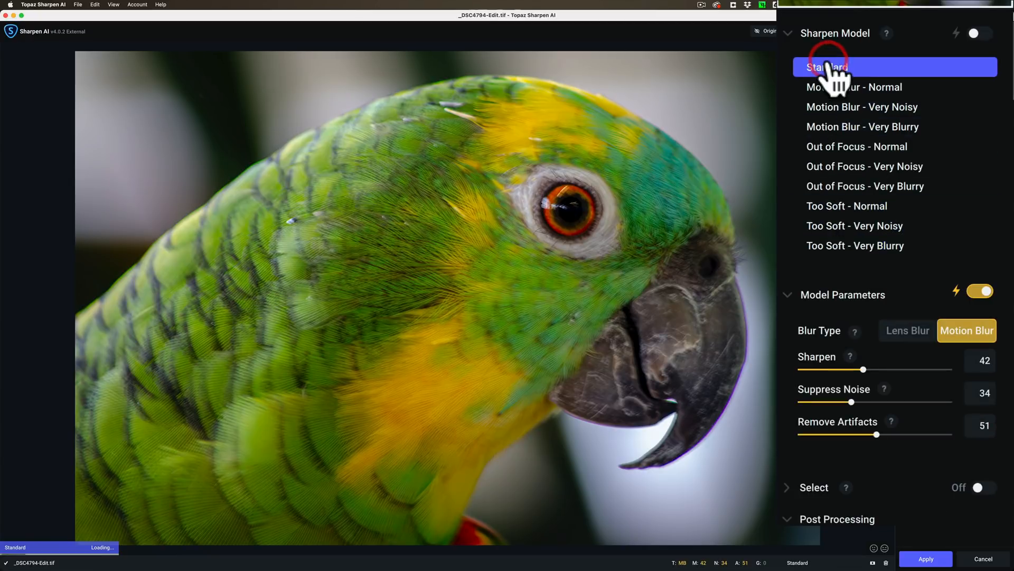
left_click(827, 66)
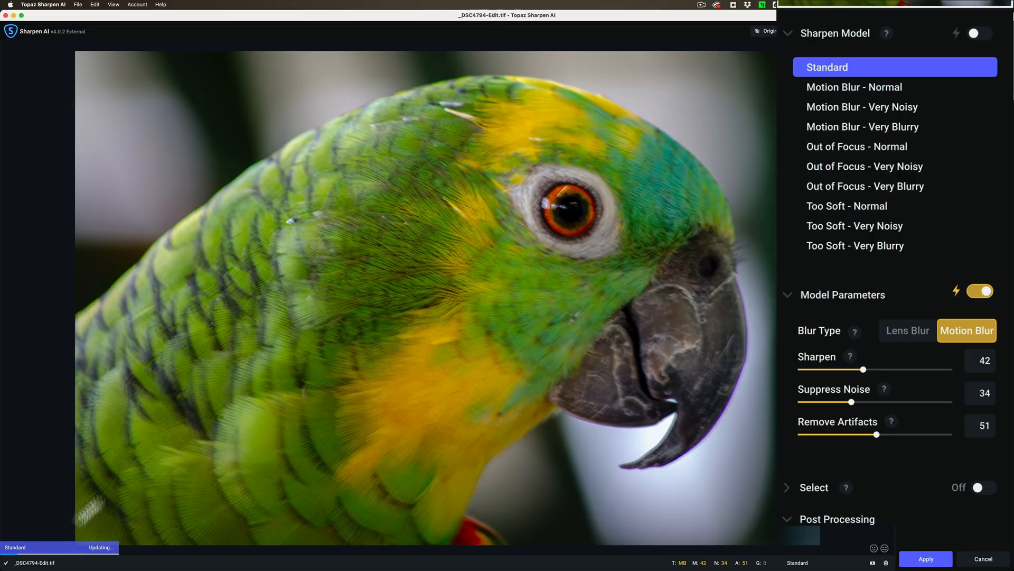
mouse_move(80, 557)
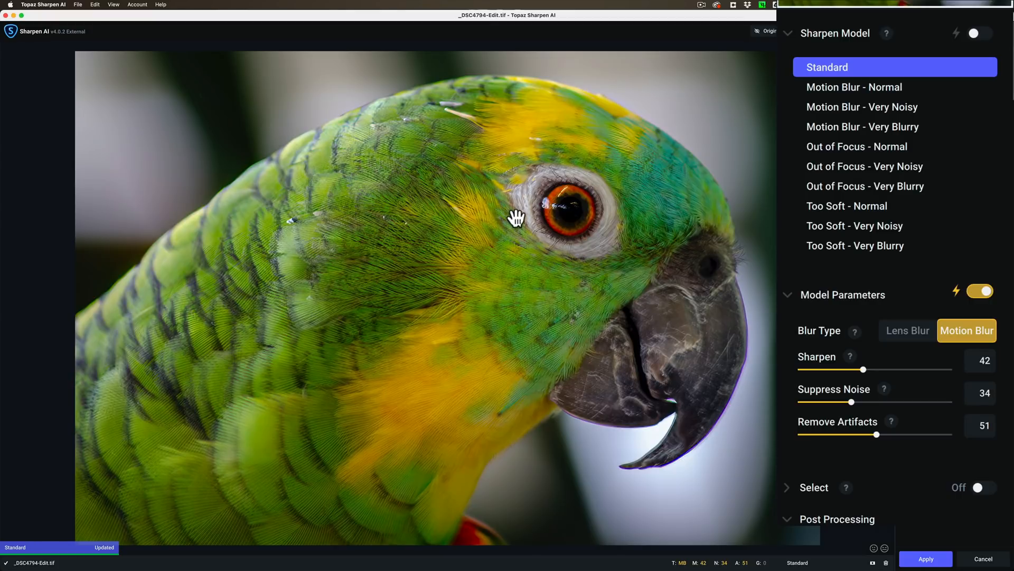
mouse_move(511, 221)
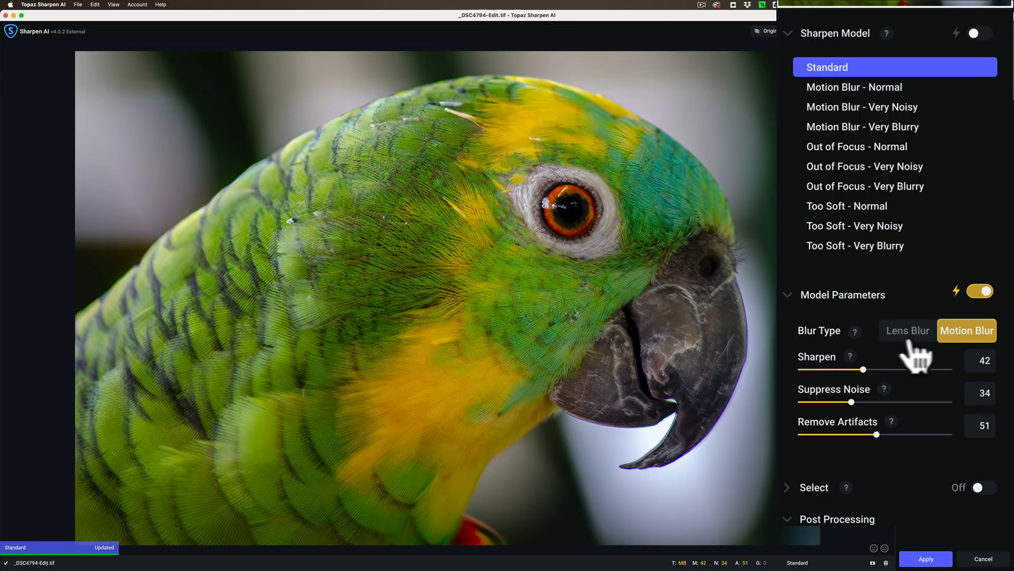
mouse_move(916, 352)
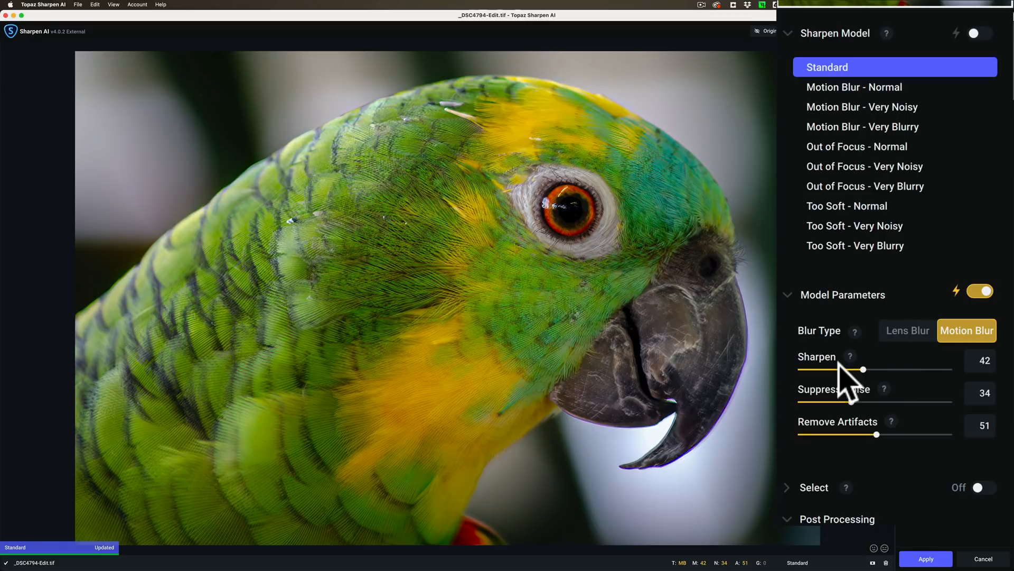
mouse_move(864, 378)
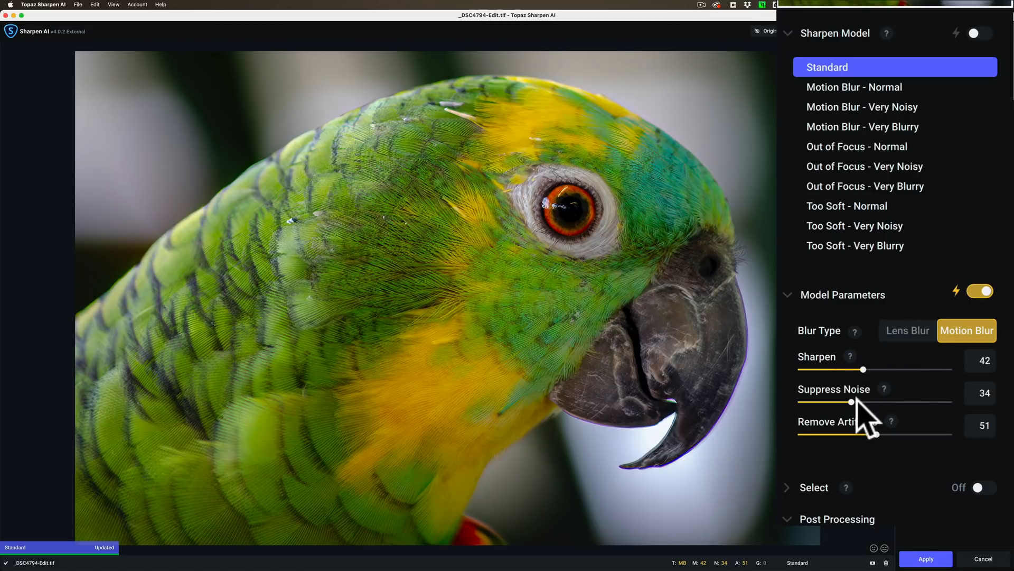
mouse_move(861, 430)
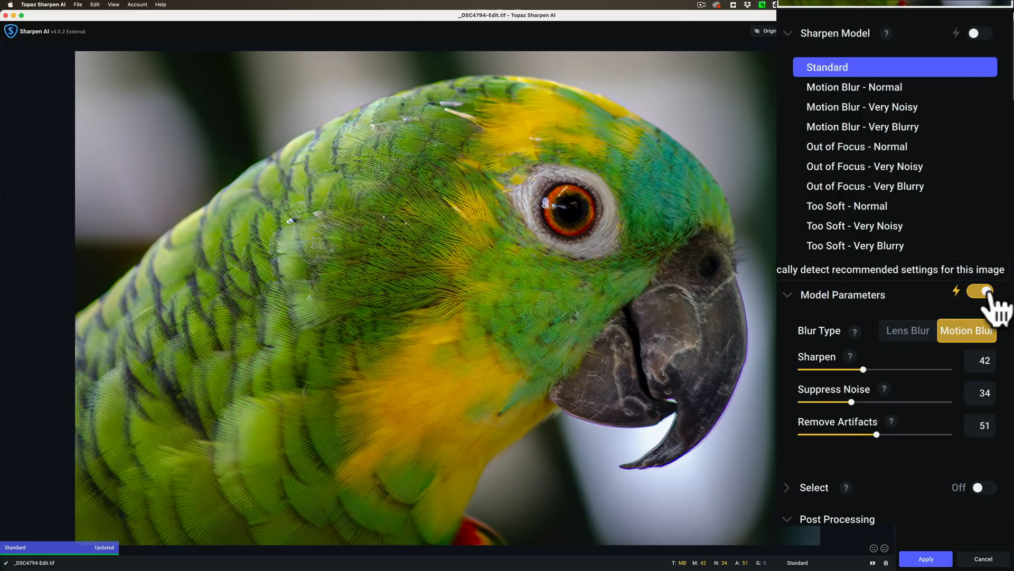
- Re-enable auto-detection (Very Blurry, blur 37, noise 32) and toggle against the original
left_click(980, 290)
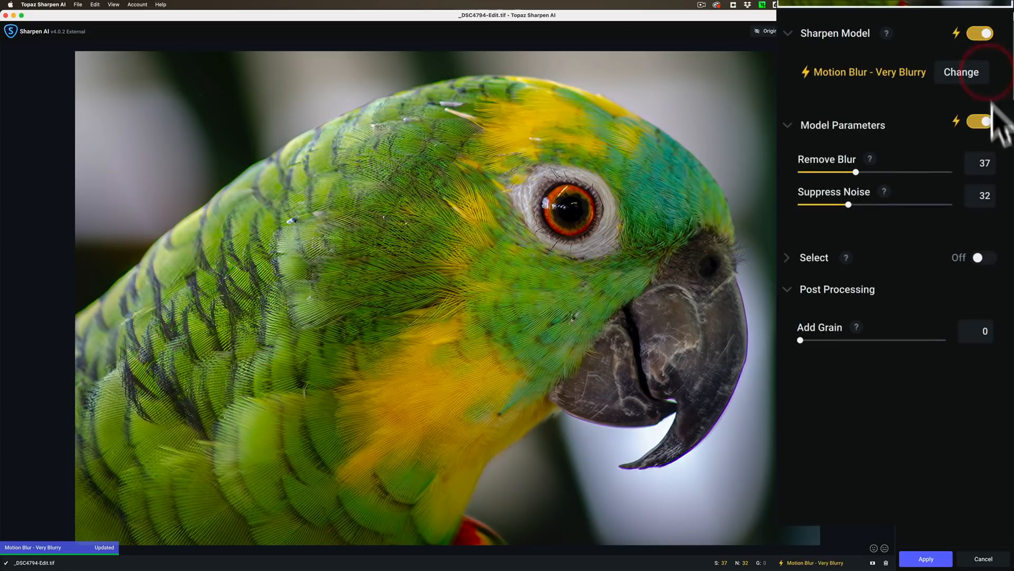
mouse_move(691, 177)
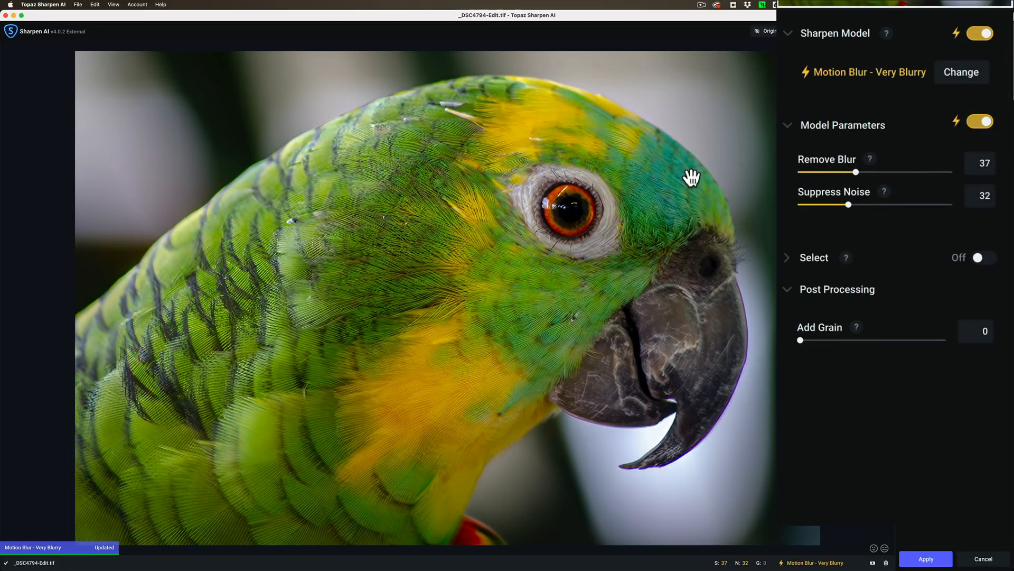
left_click(766, 31)
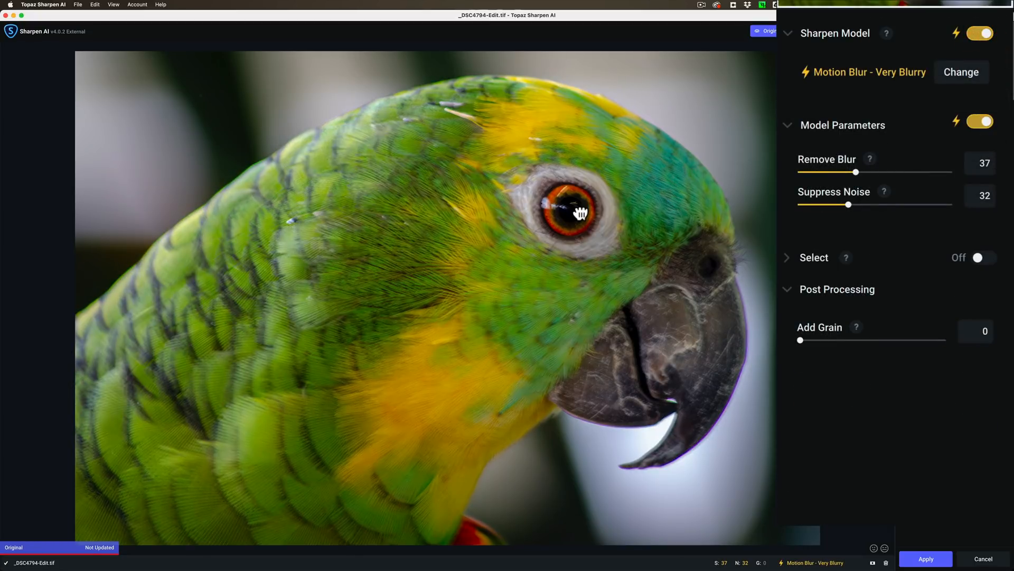
left_click(766, 31)
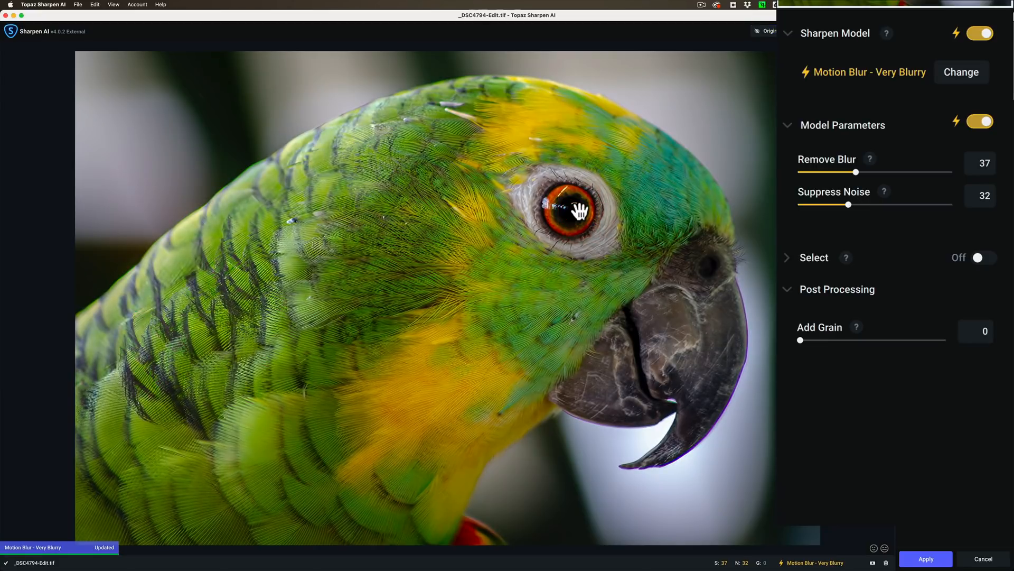
mouse_move(880, 51)
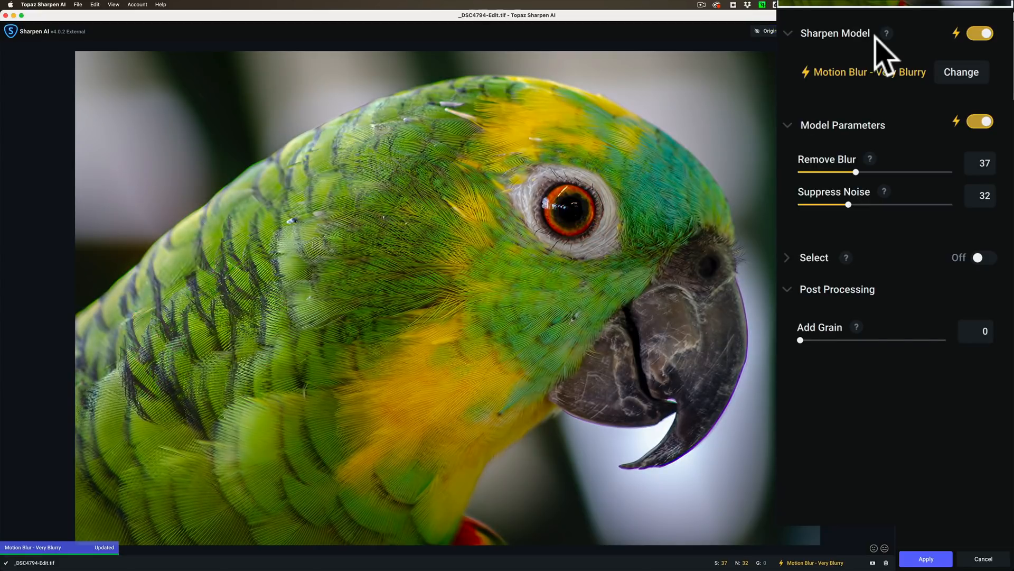
mouse_move(938, 78)
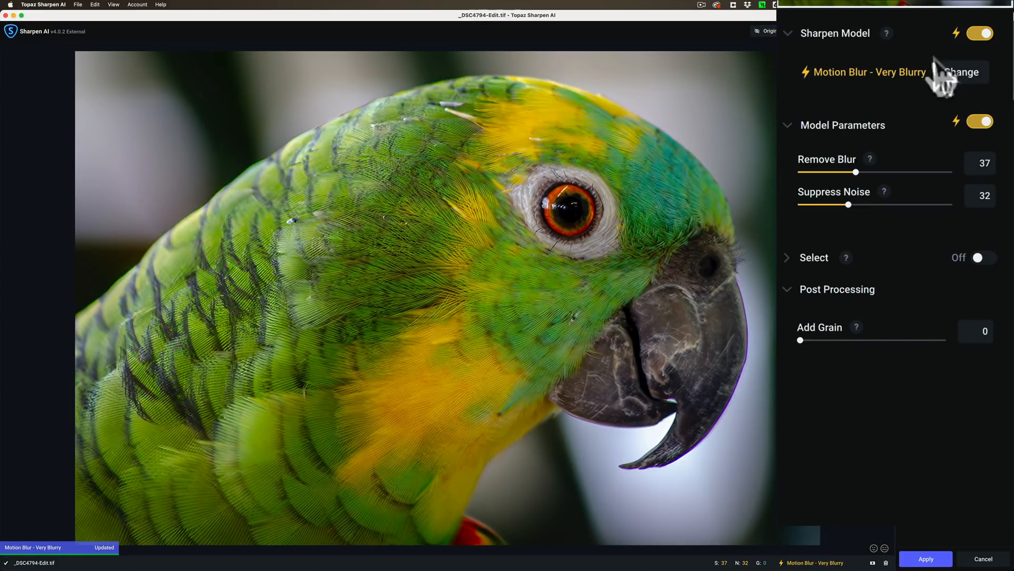
- Open the model list, try Motion Blur – Normal, then choose Motion Blur – Very Noisy
left_click(960, 72)
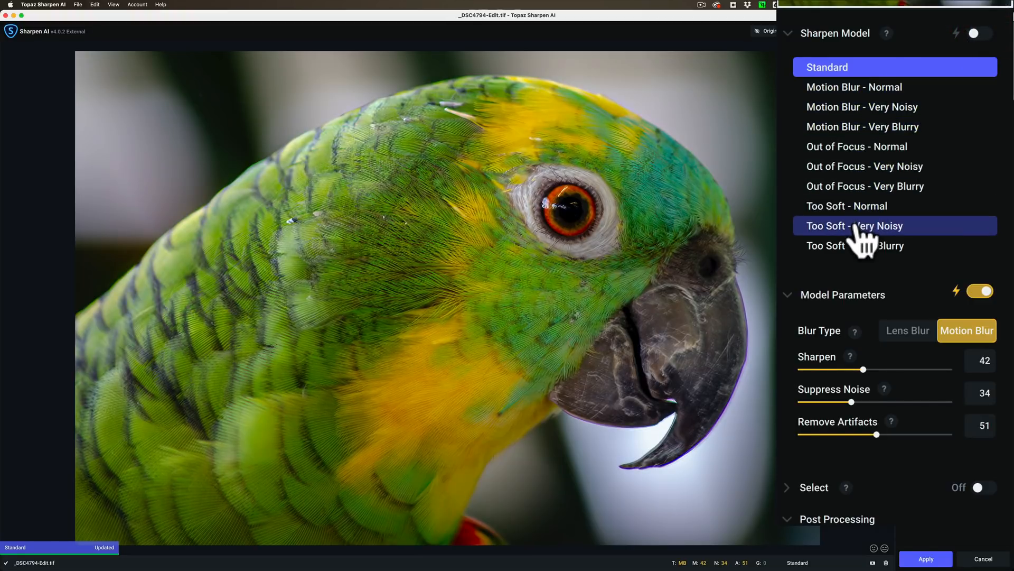
mouse_move(853, 147)
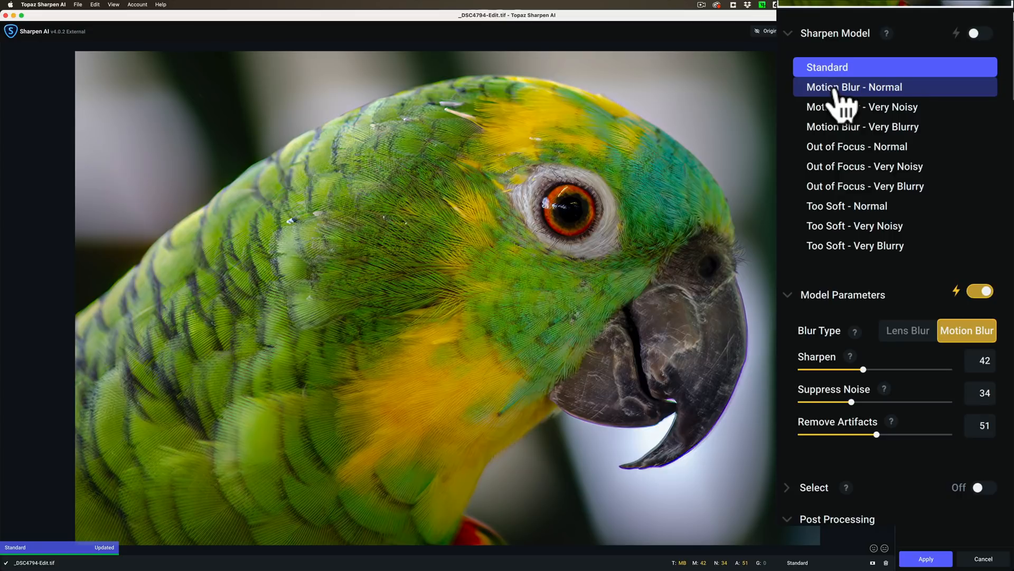
left_click(854, 87)
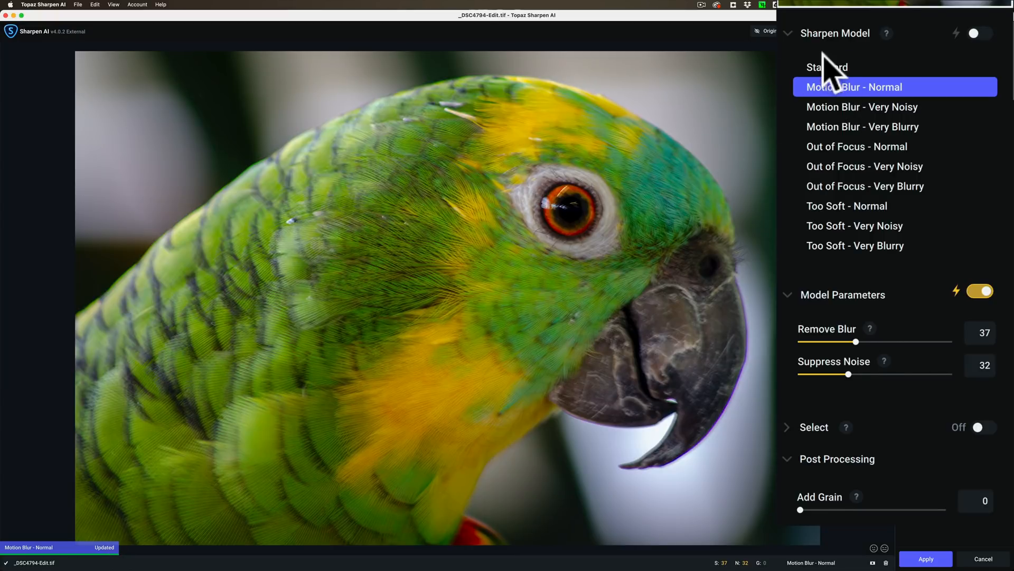
left_click(861, 107)
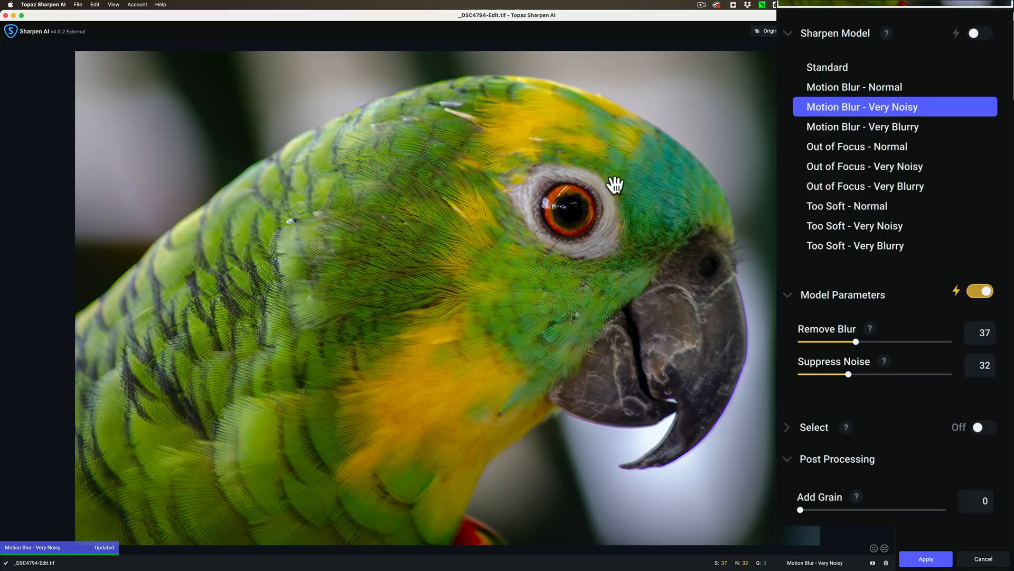
mouse_move(689, 159)
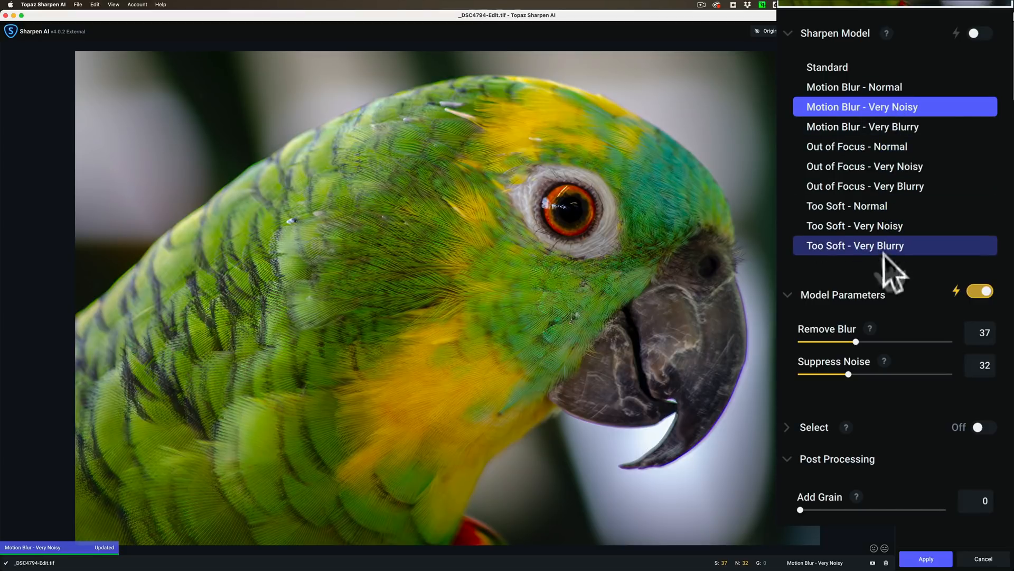
mouse_move(867, 352)
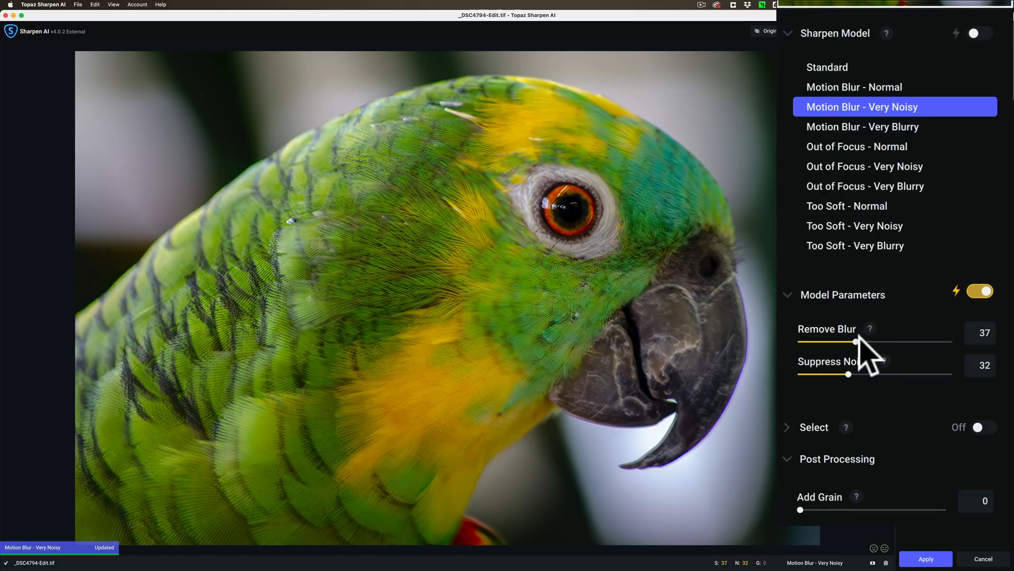
- Drag the Remove Blur slider to 68 and Suppress Noise to 56
left_click_drag(855, 342, 903, 342)
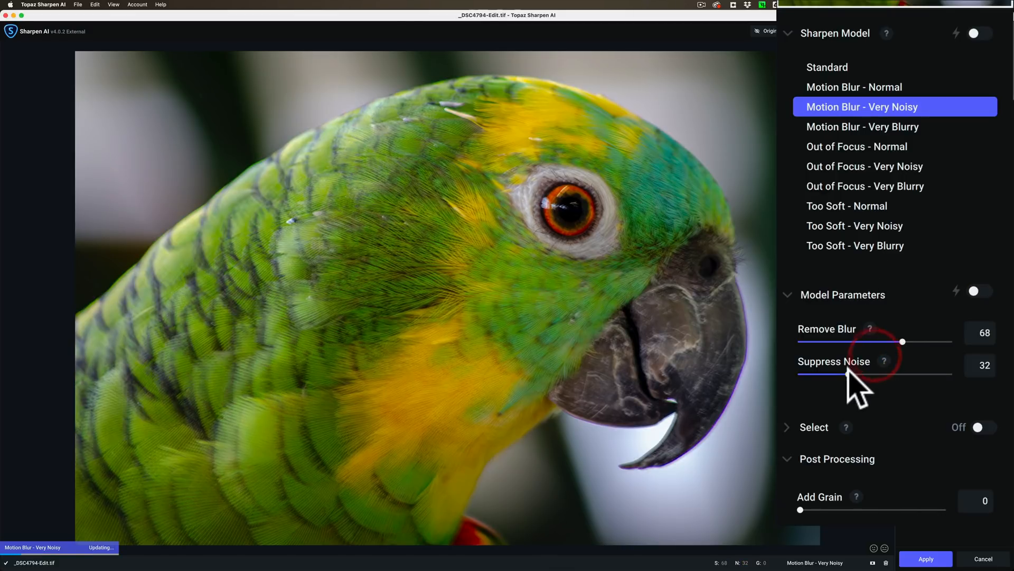
left_click_drag(854, 374, 906, 374)
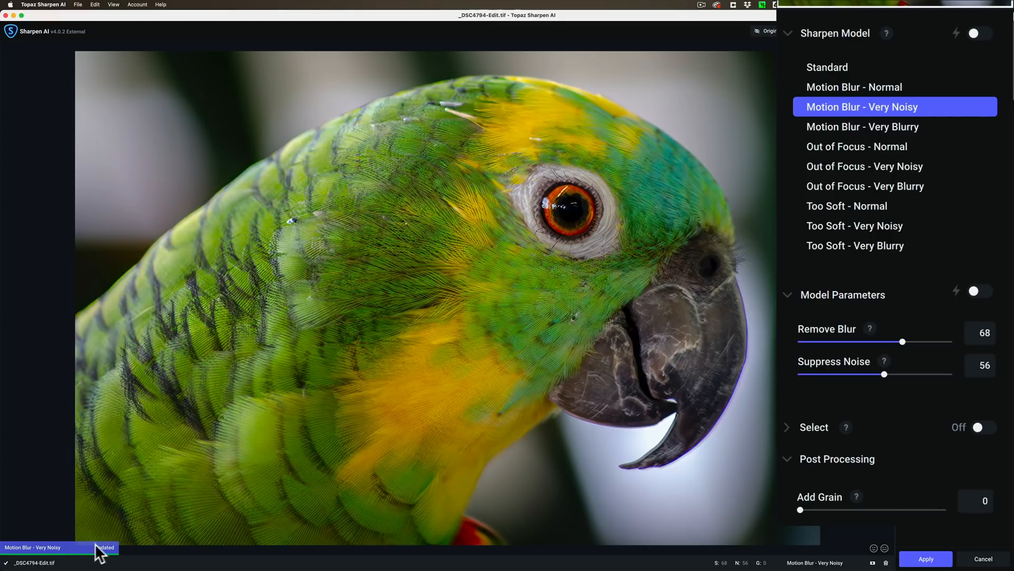
mouse_move(407, 333)
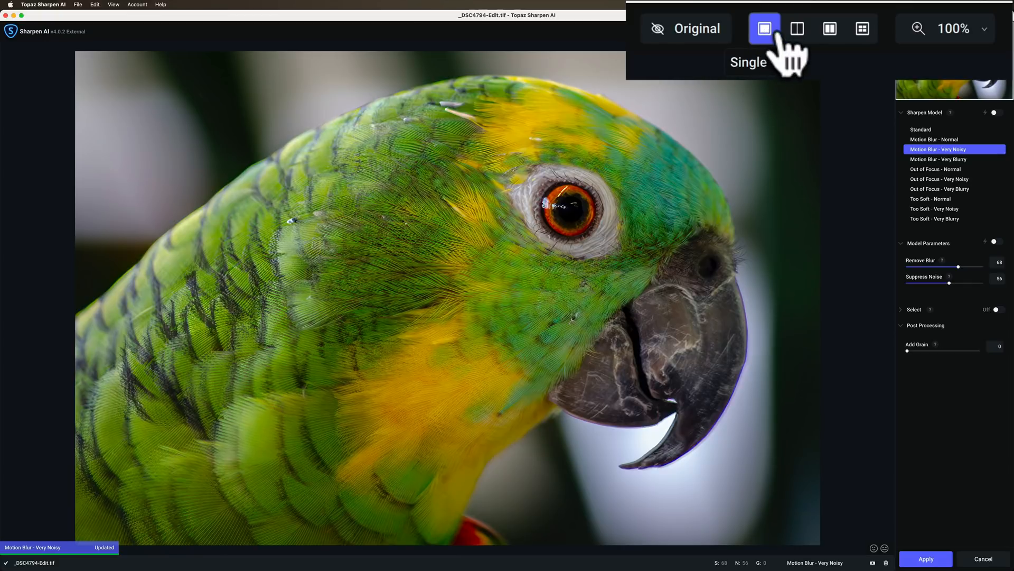
- Try Split view with the divider beside the eye, then Side-by-side, then four-pane Comparison
left_click(798, 28)
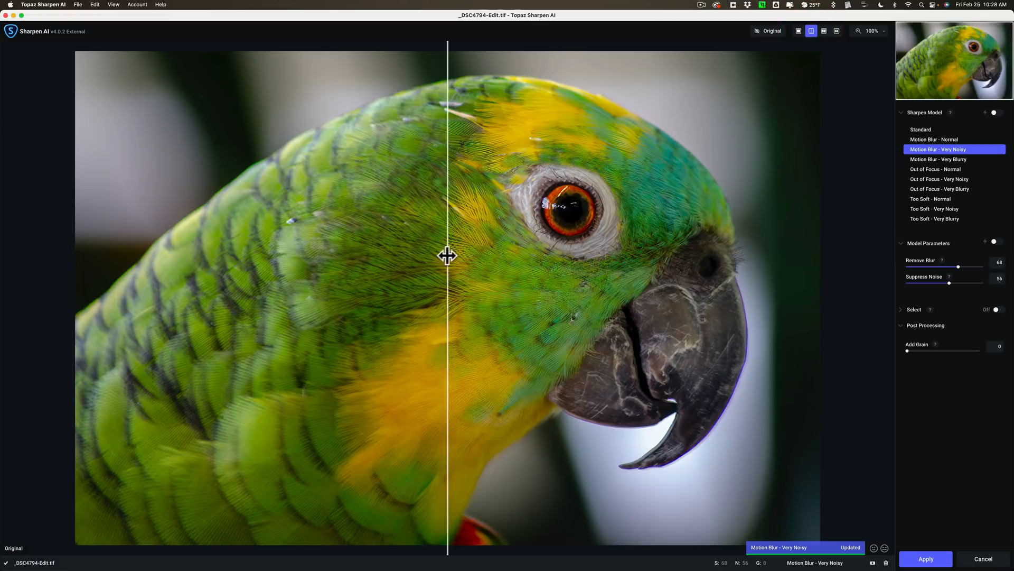
left_click_drag(446, 255, 304, 237)
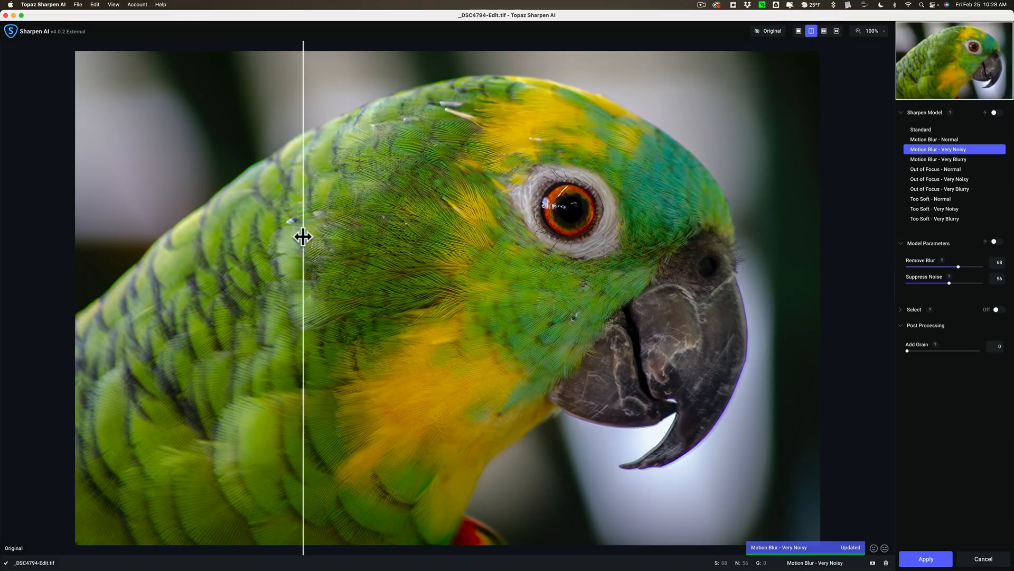
left_click_drag(304, 236, 559, 245)
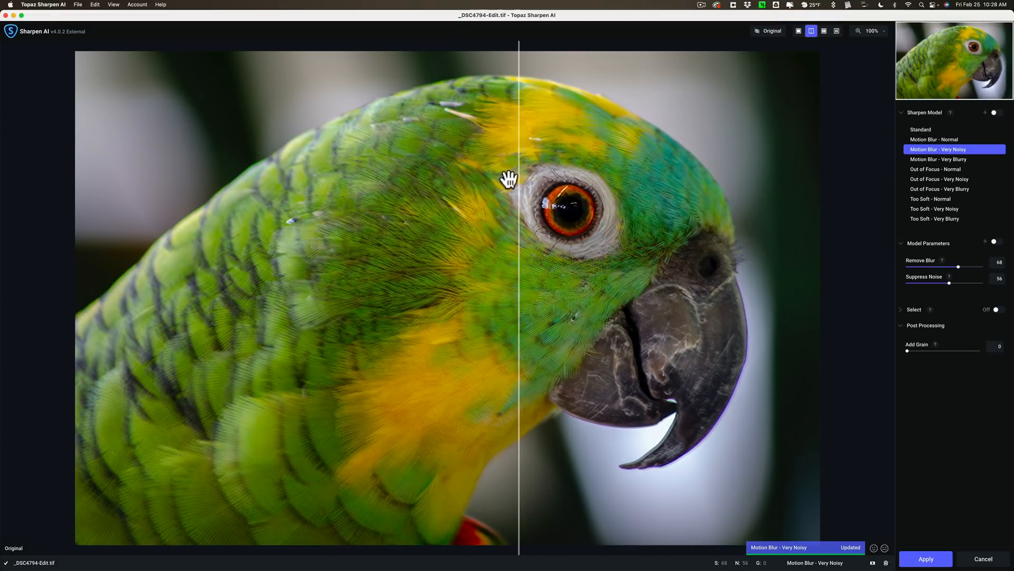
mouse_move(823, 31)
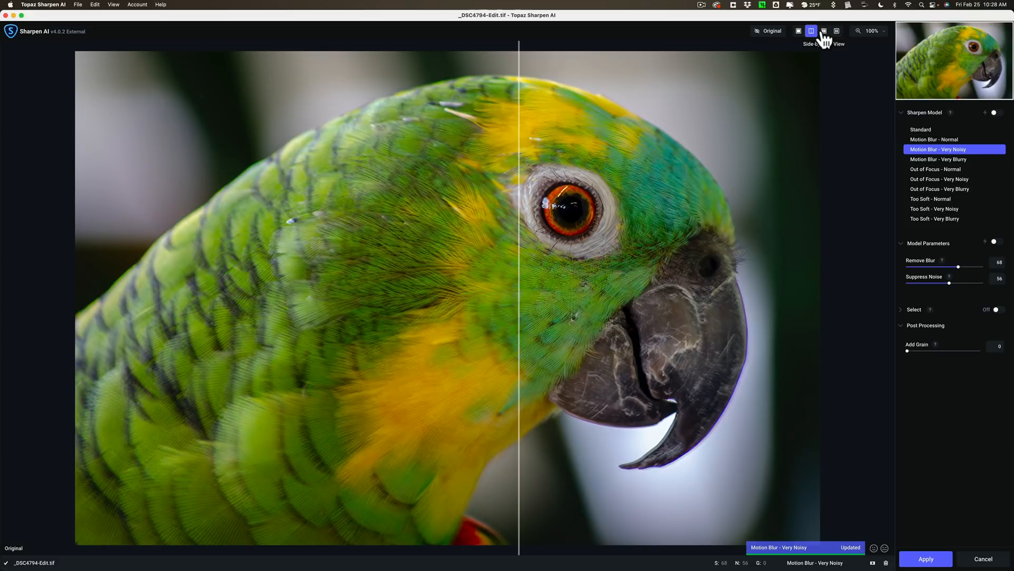
left_click(824, 31)
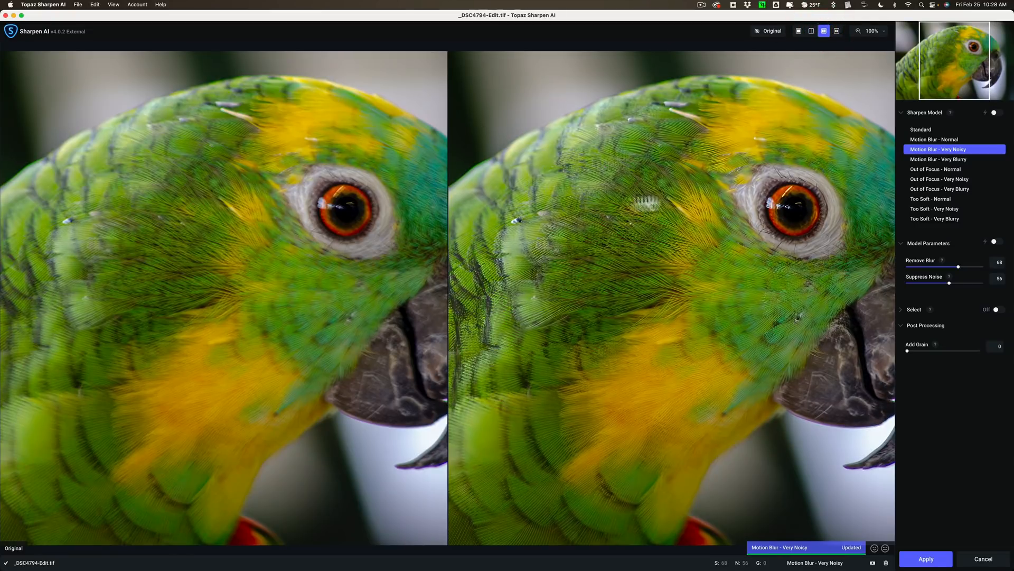
mouse_move(748, 199)
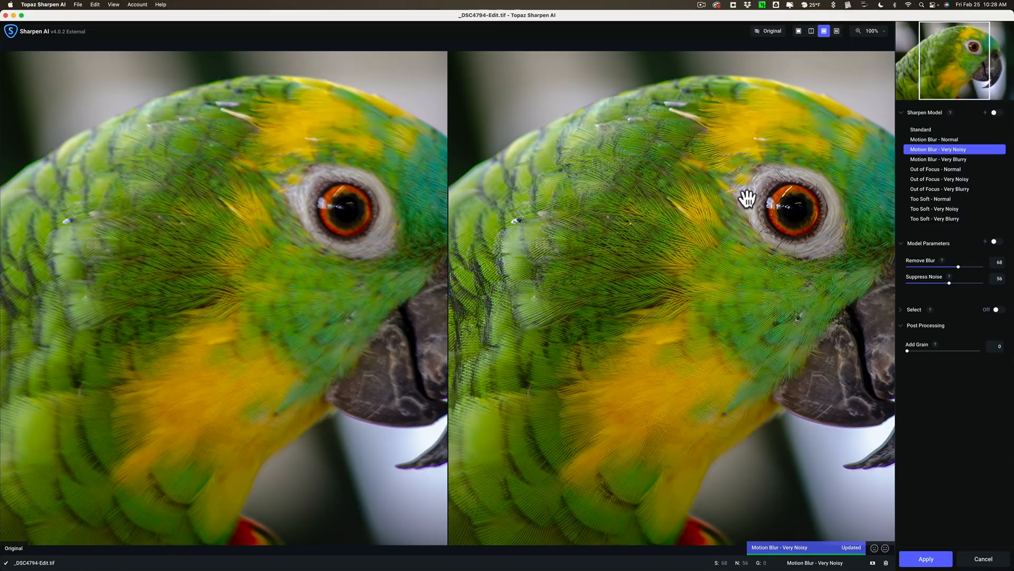
mouse_move(867, 47)
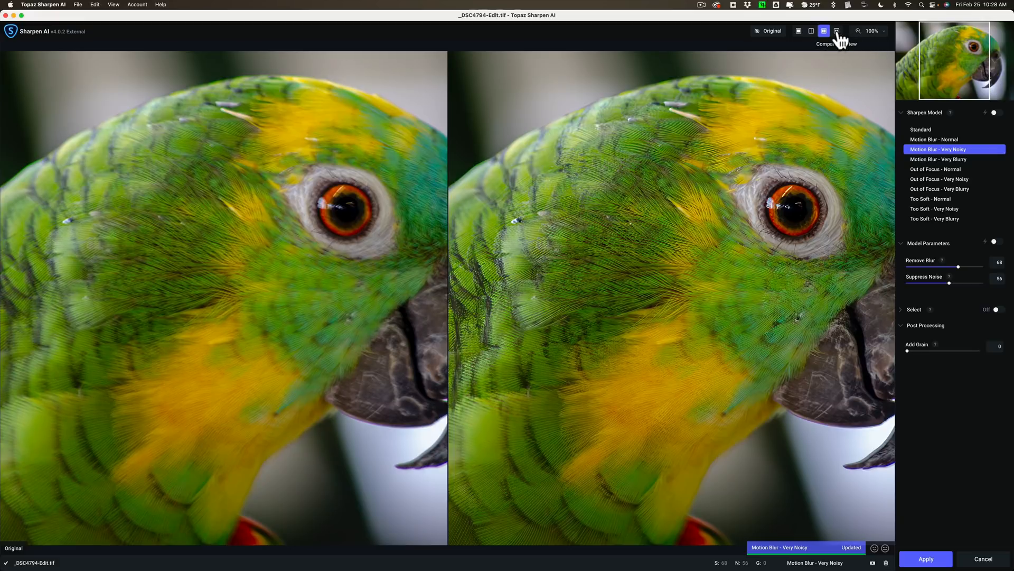
left_click(836, 31)
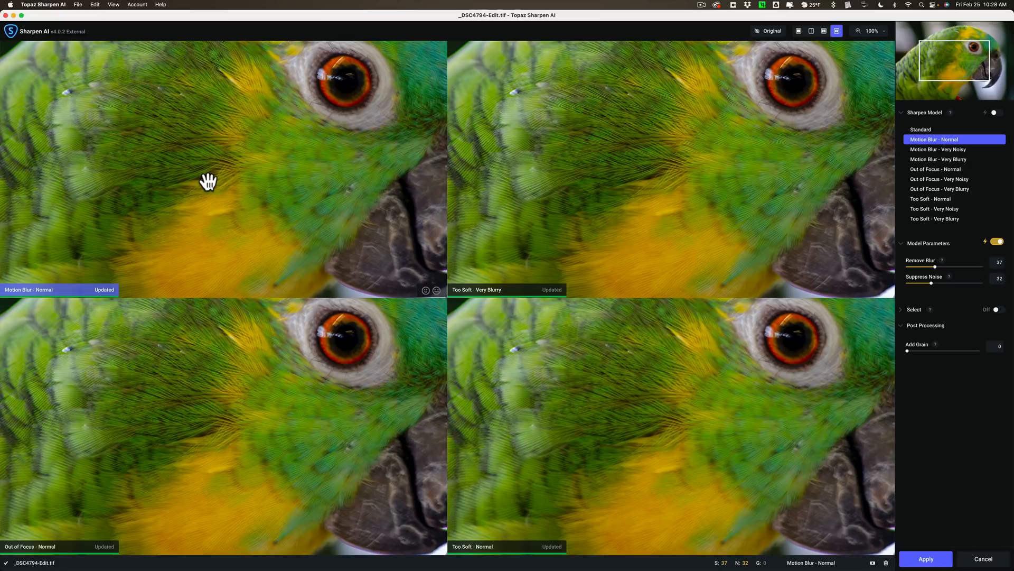
mouse_move(551, 198)
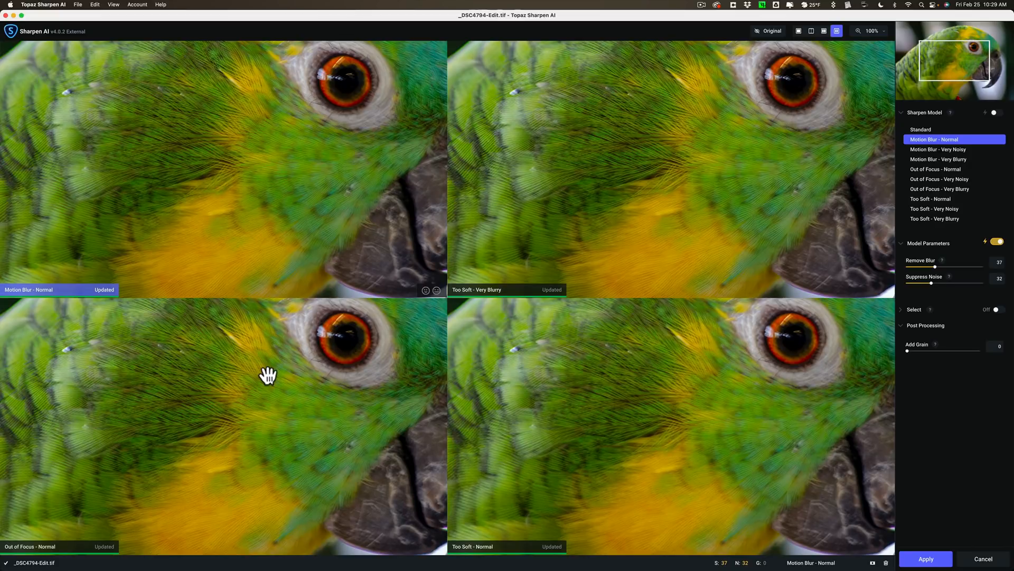
mouse_move(546, 418)
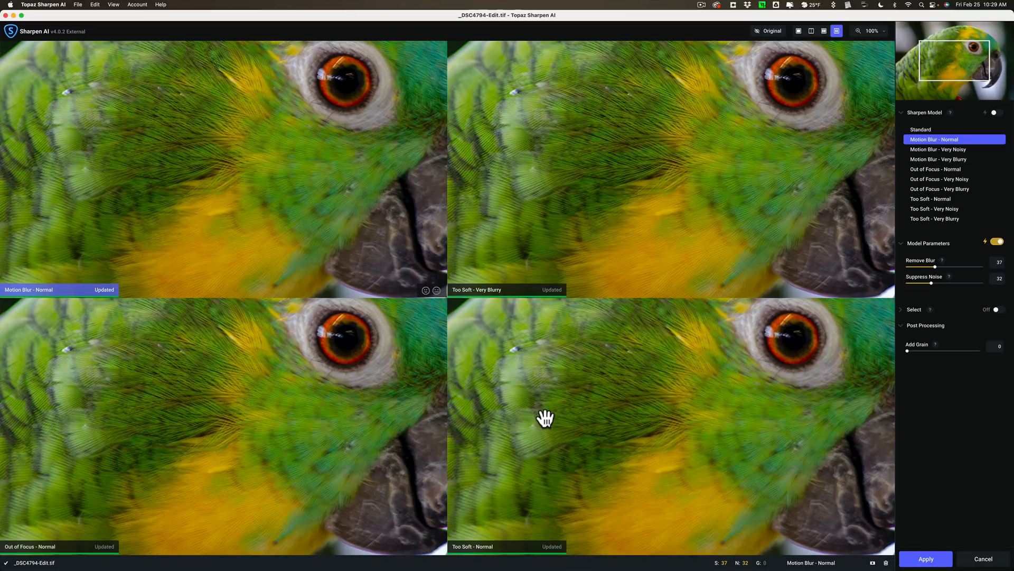
mouse_move(569, 372)
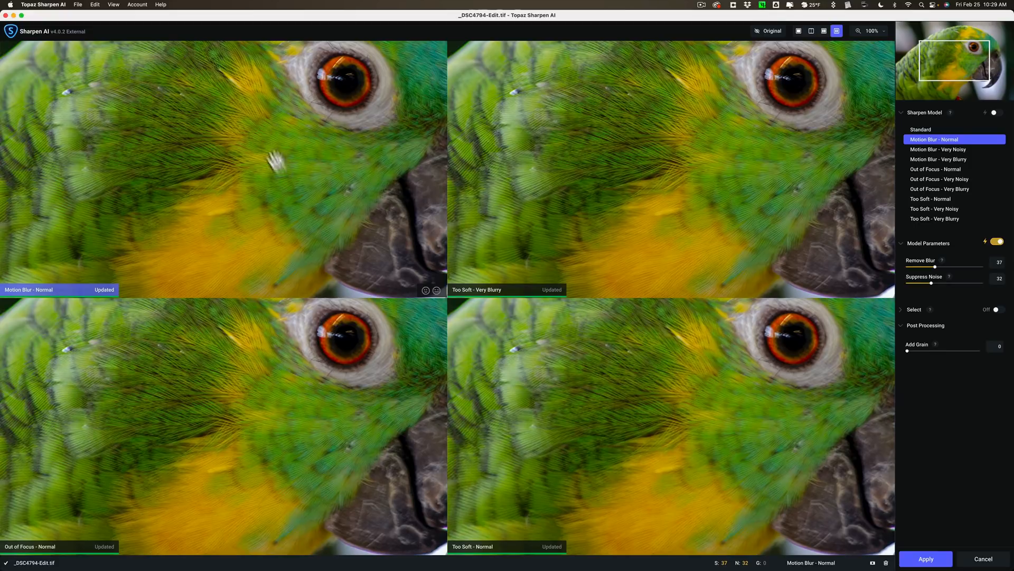
- Switch the bottom-left comparison pane to the Standard model and pan toward the parrot's face
left_click(936, 169)
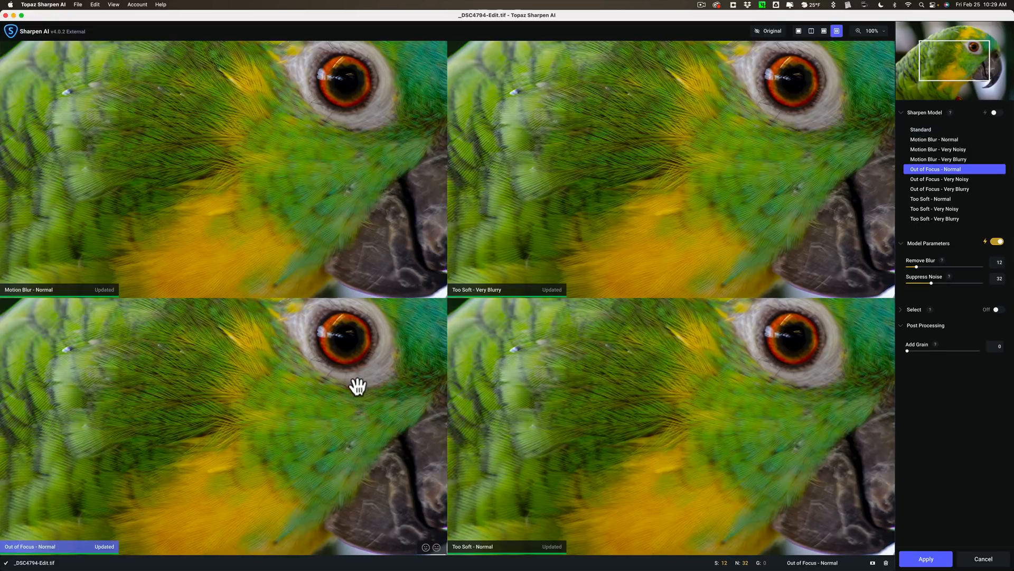
mouse_move(337, 384)
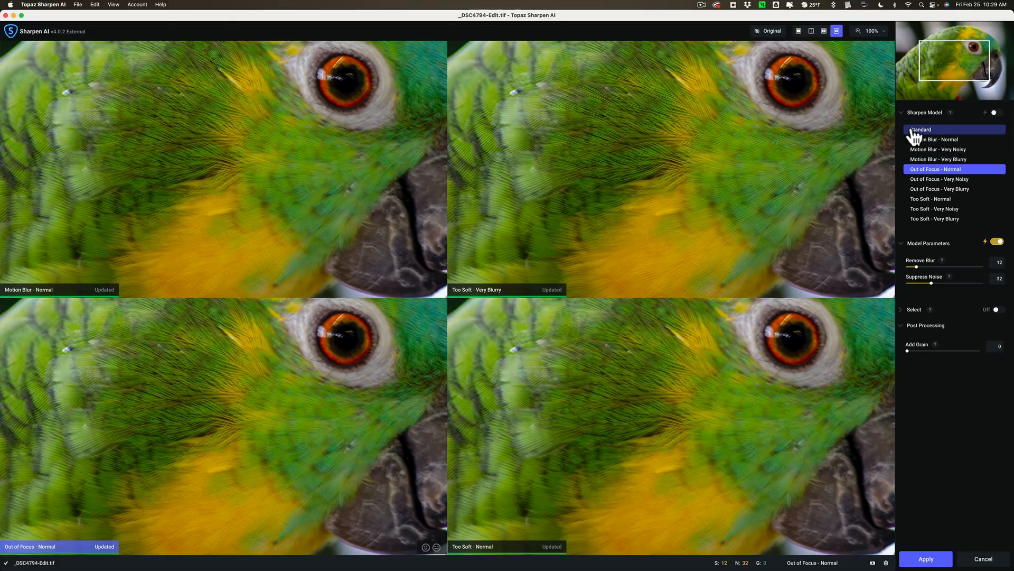
left_click(921, 129)
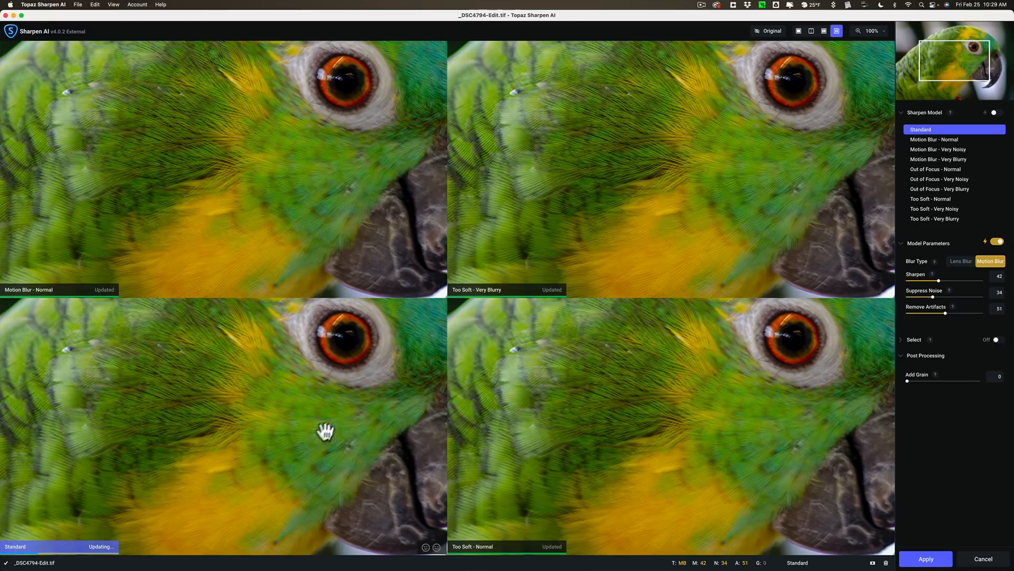
left_click_drag(325, 432, 270, 398)
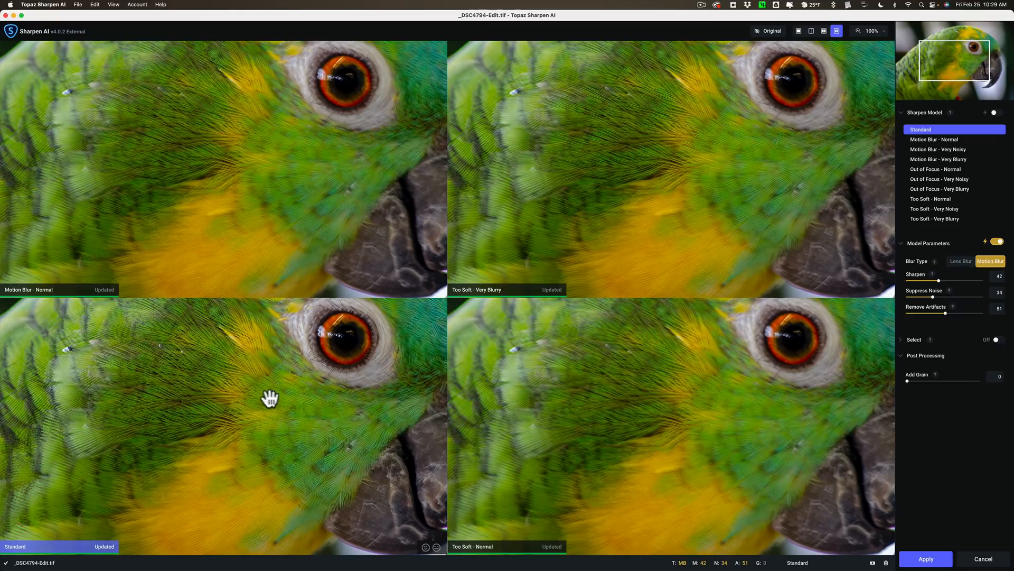
mouse_move(335, 387)
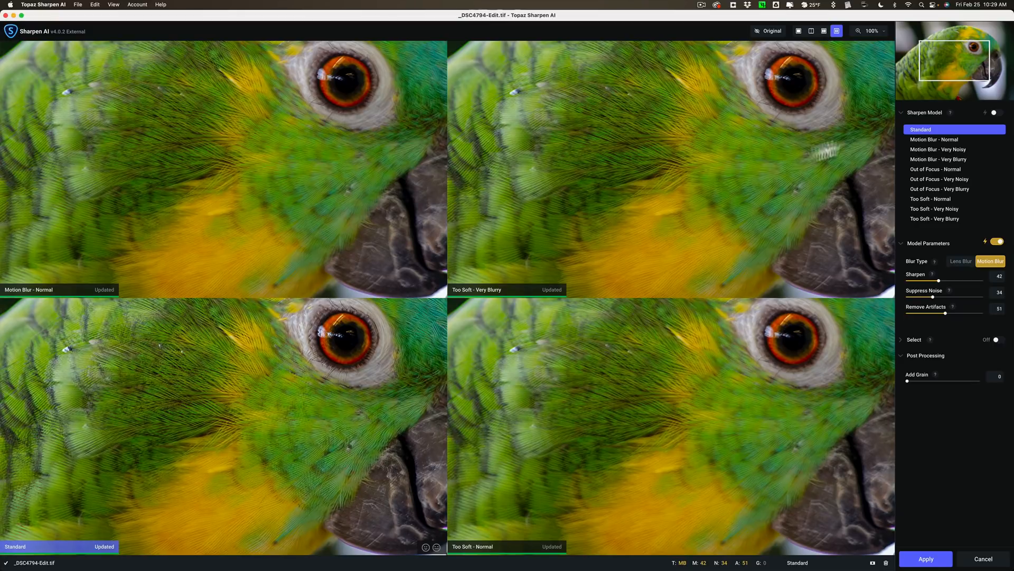
mouse_move(808, 180)
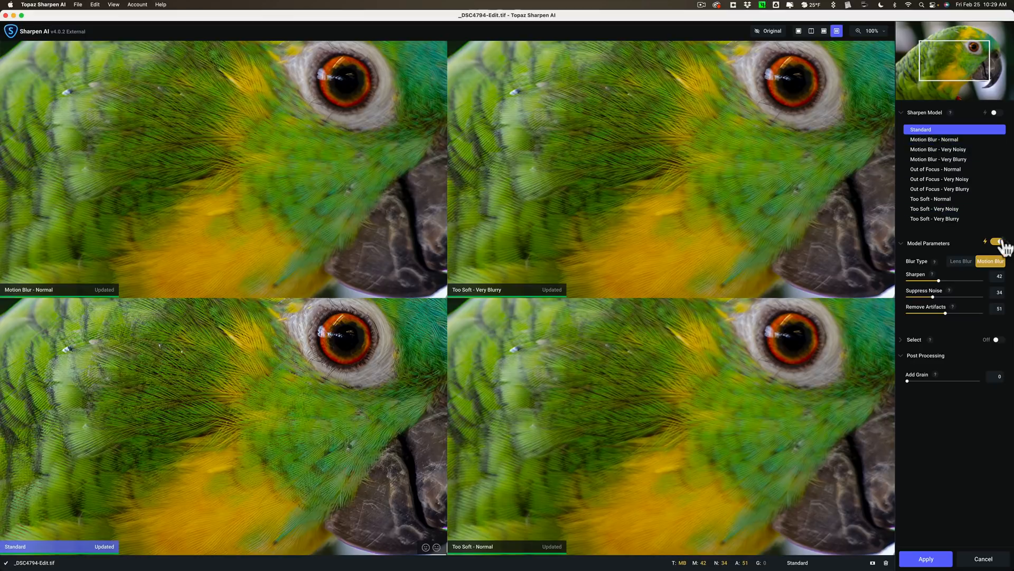
mouse_move(997, 241)
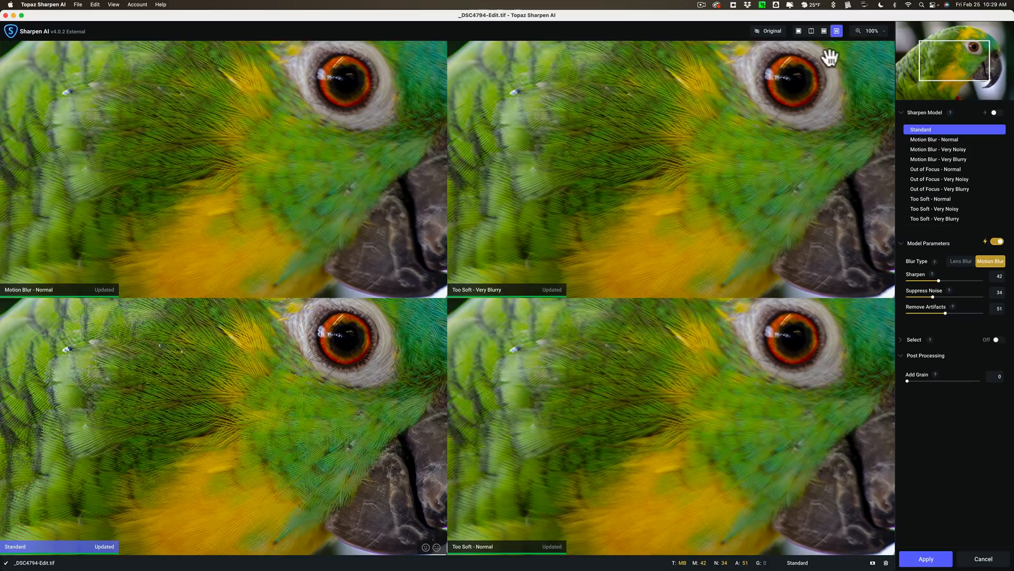
- In Single view, raise Remove Blur to 55 and toggle Original to compare
left_click(798, 31)
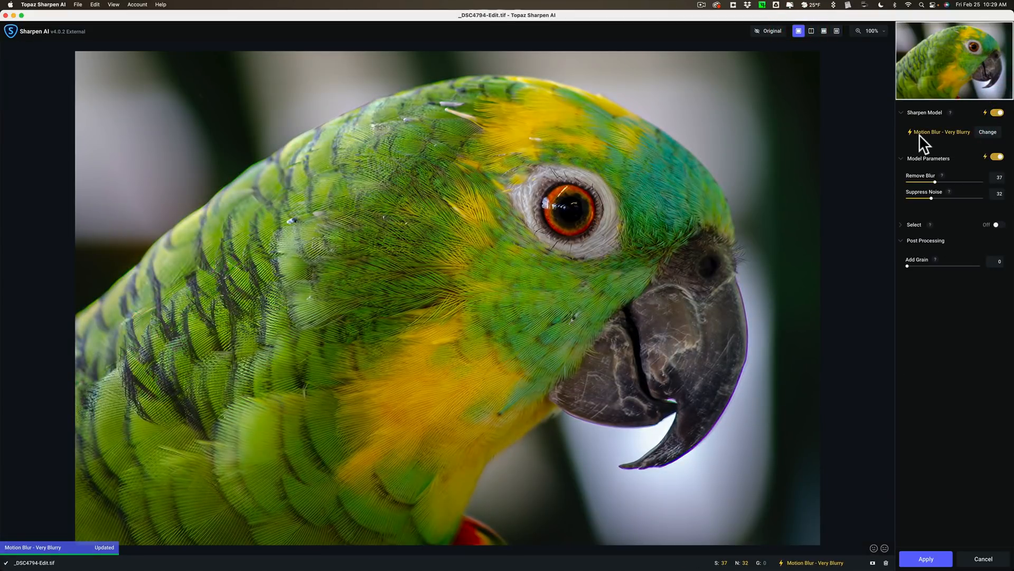
mouse_move(964, 142)
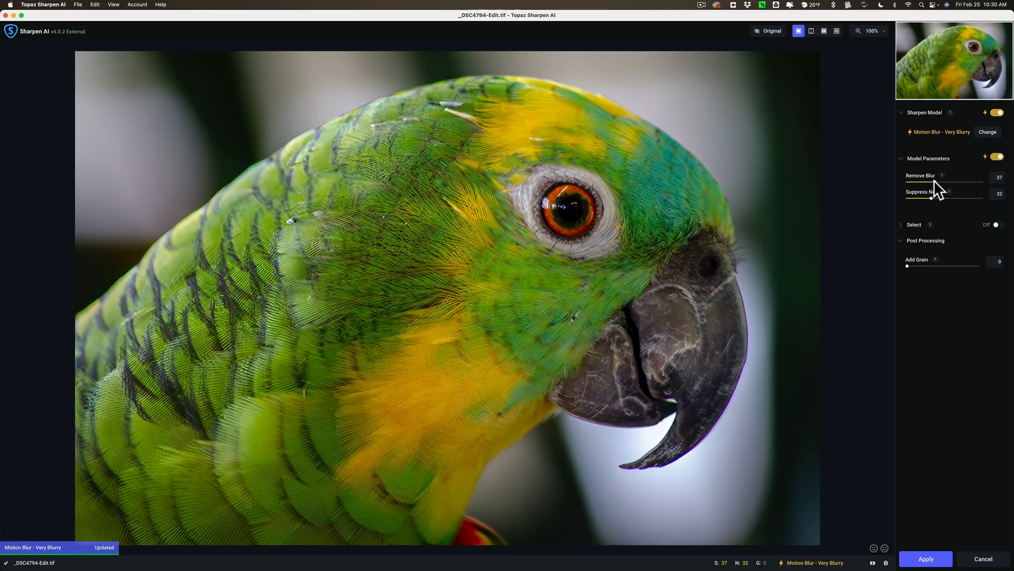
left_click_drag(911, 184, 948, 184)
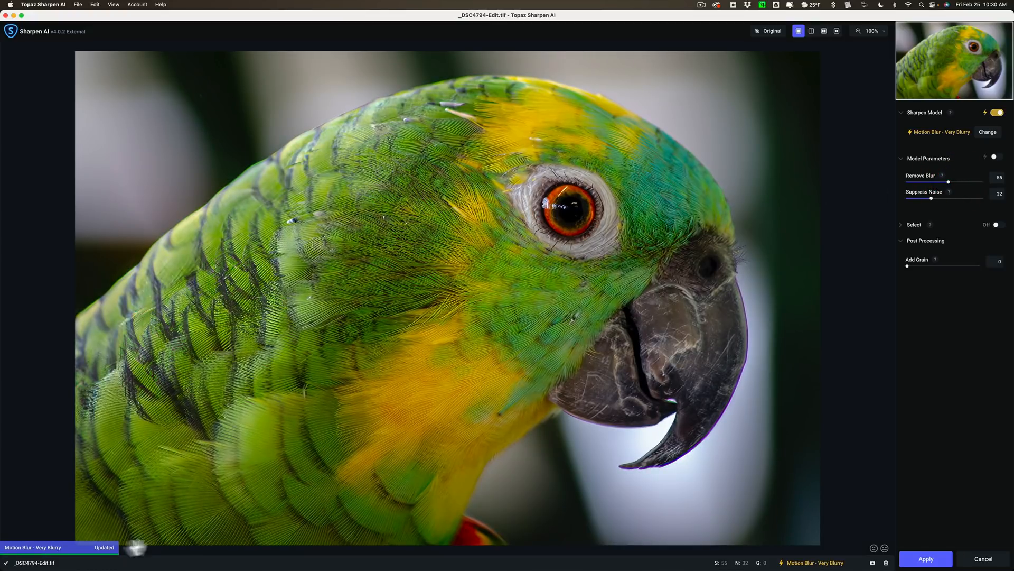
left_click(769, 31)
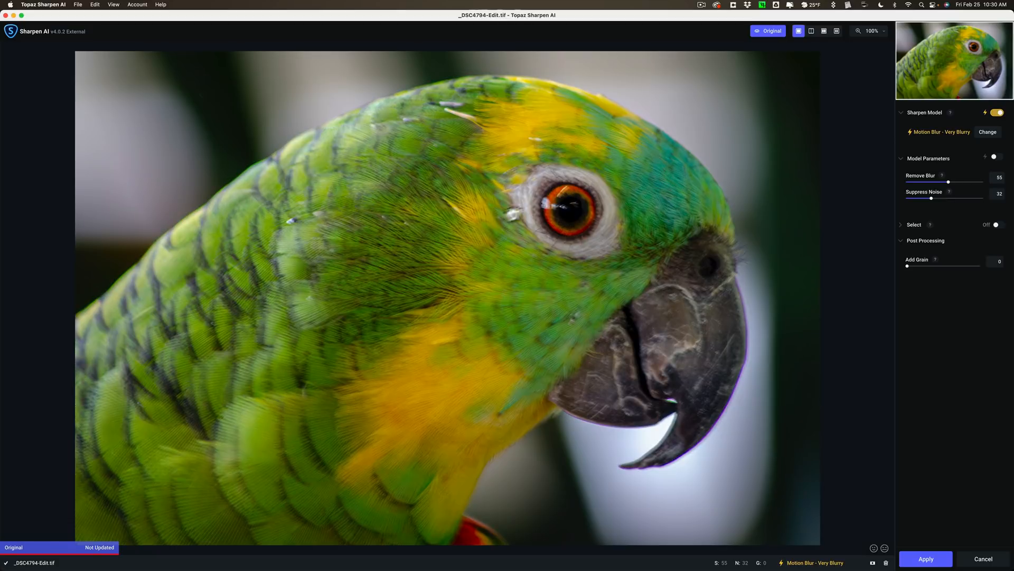
left_click(769, 31)
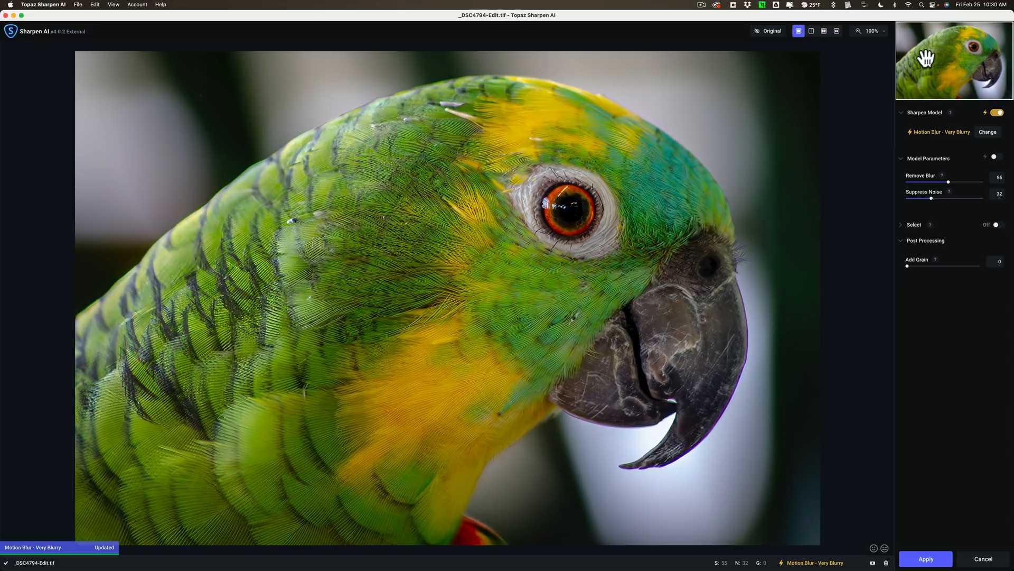
left_click(871, 31)
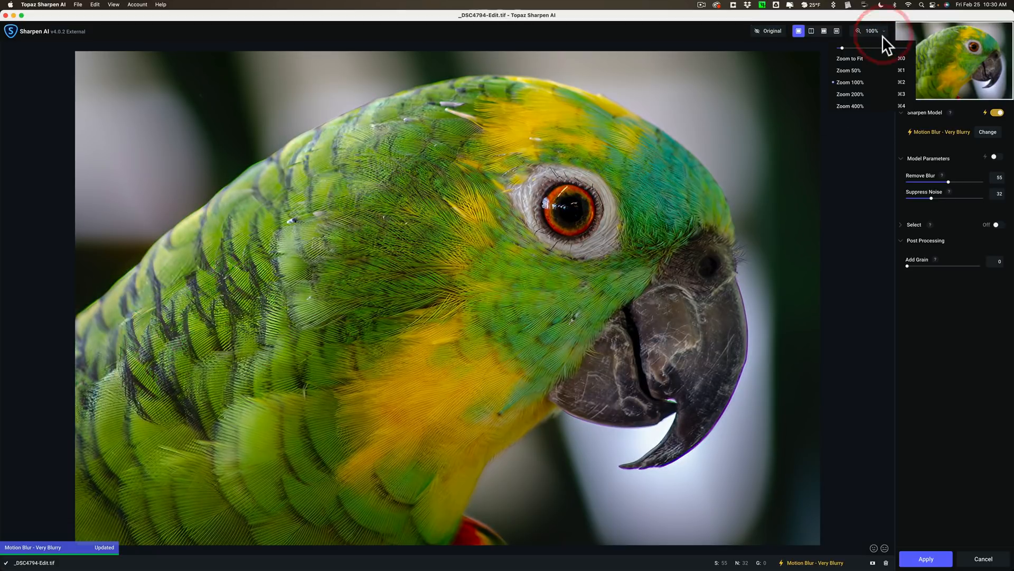
left_click(850, 94)
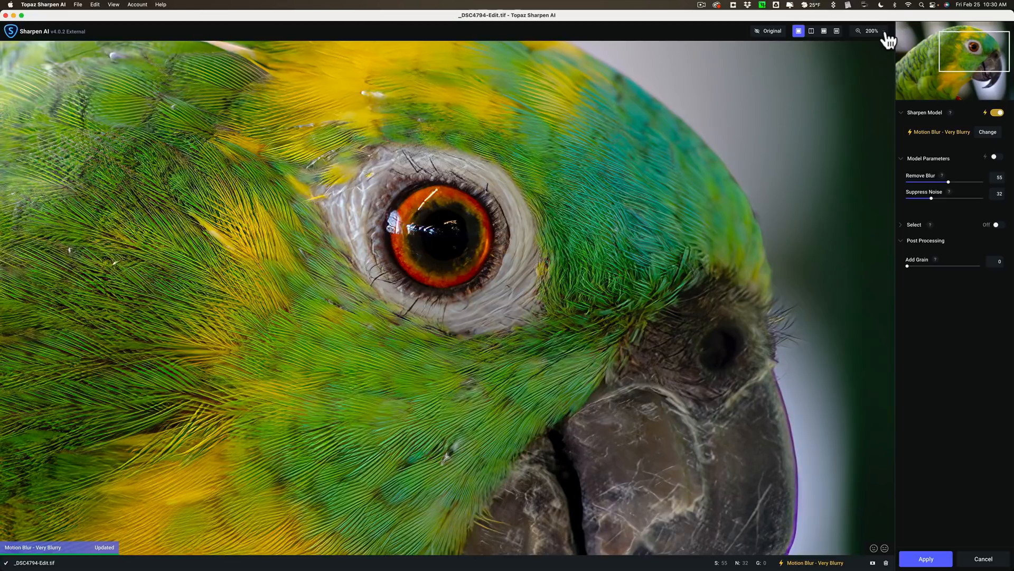
left_click(871, 31)
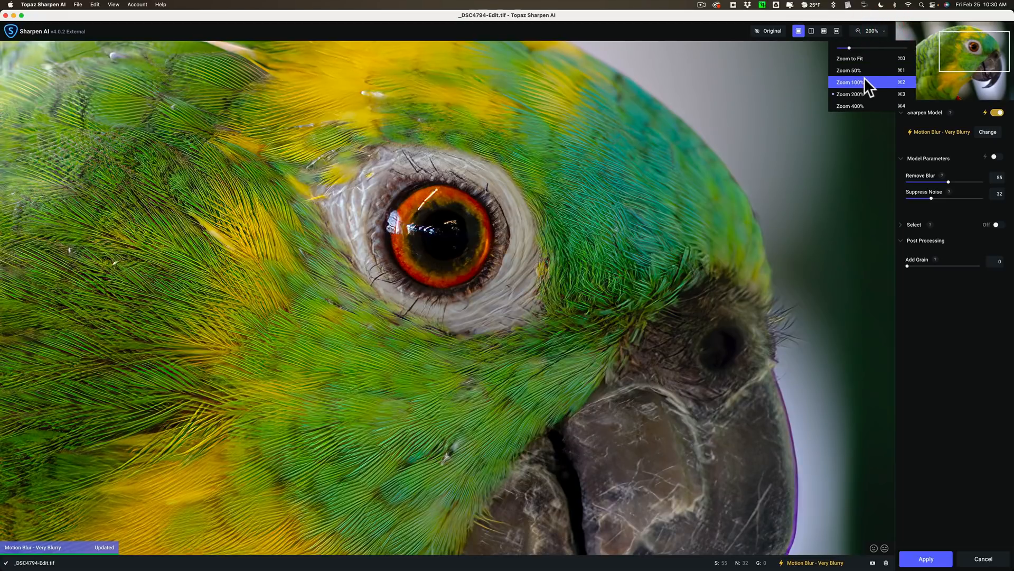
left_click(849, 81)
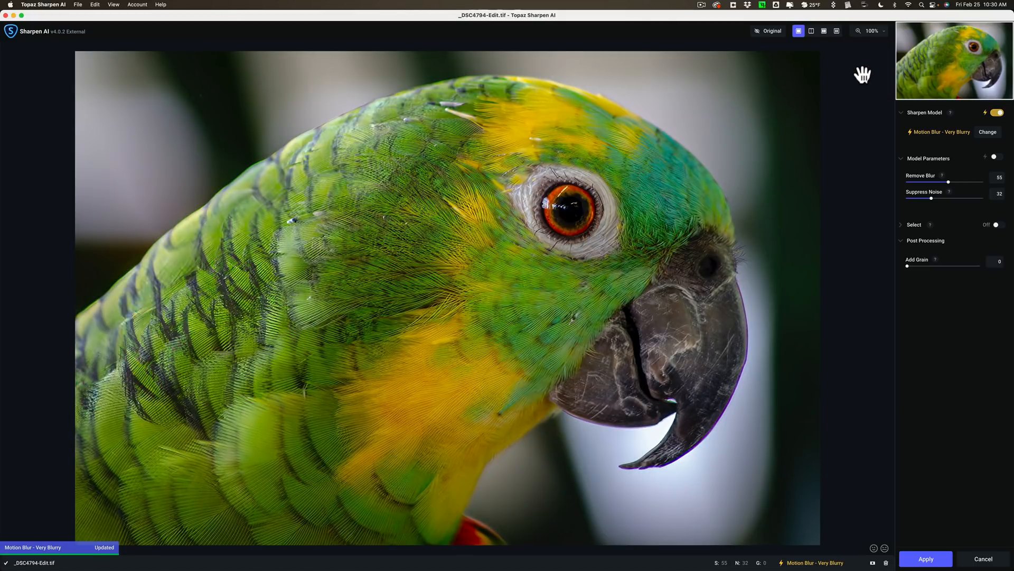
mouse_move(913, 93)
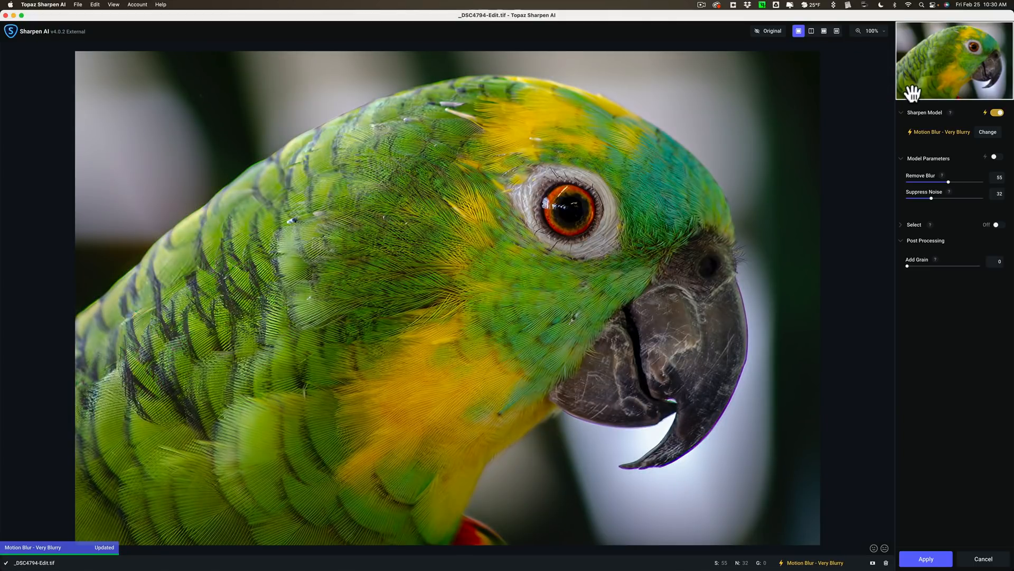
- Adjust the blur and noise sliders, then restore auto values: blur 37, noise 32
left_click_drag(948, 181, 930, 182)
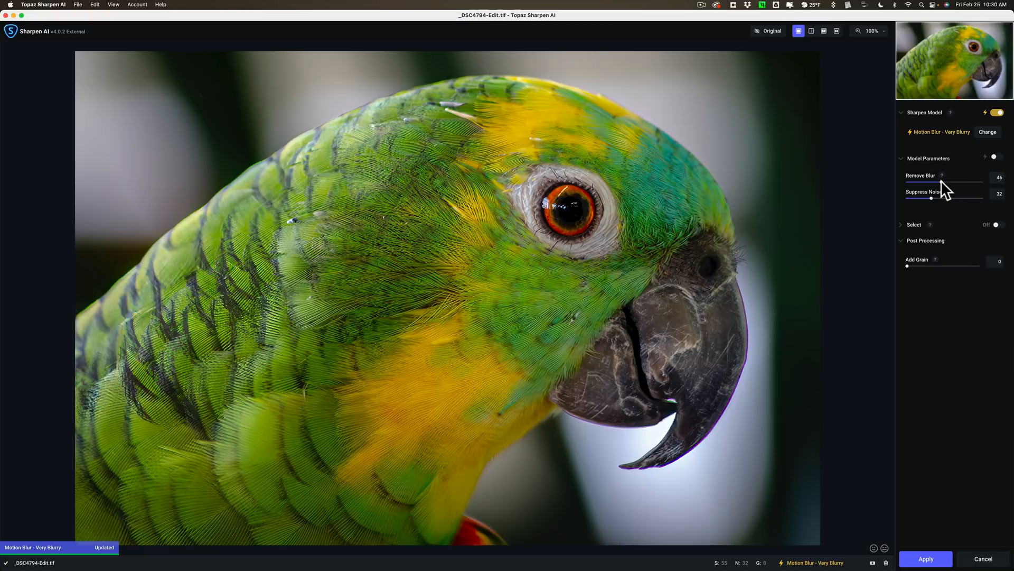
left_click_drag(945, 182, 939, 182)
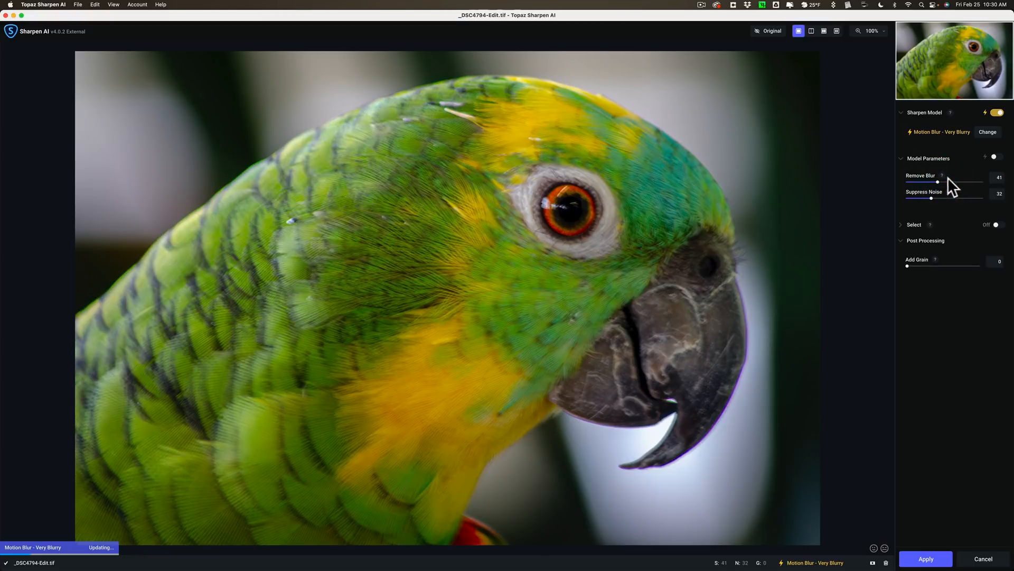
left_click_drag(938, 182, 934, 182)
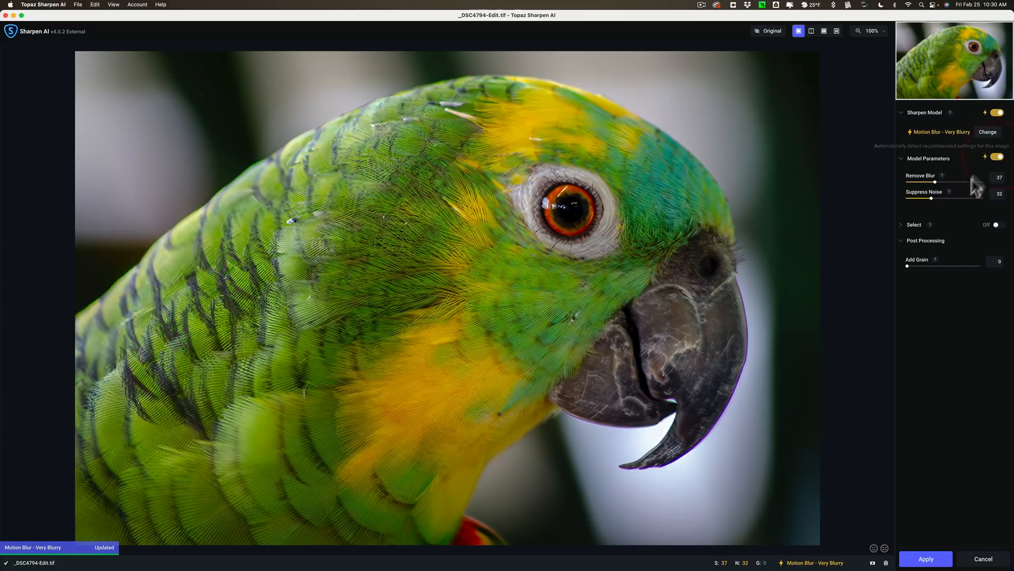
left_click_drag(931, 200, 951, 199)
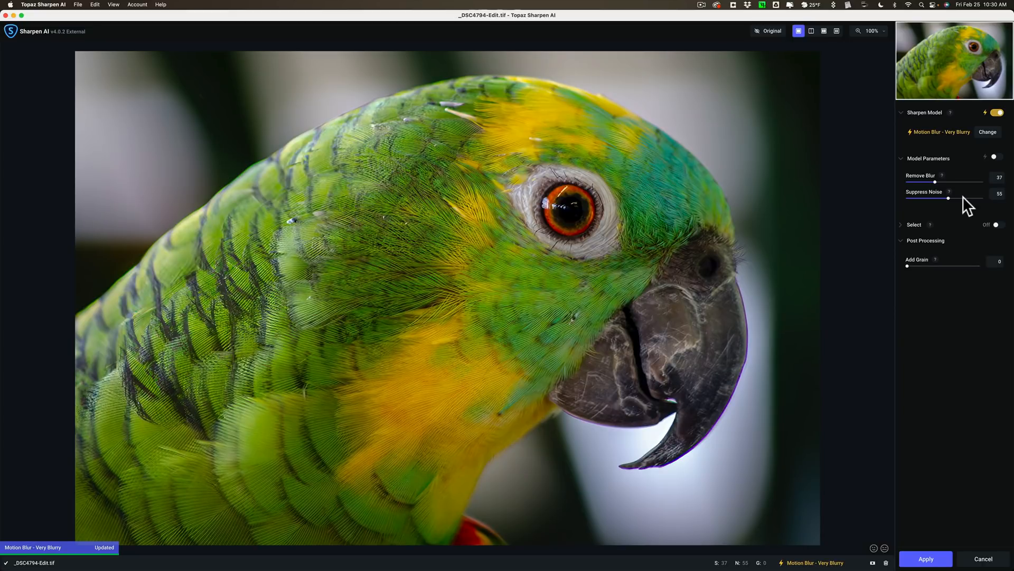
mouse_move(1000, 160)
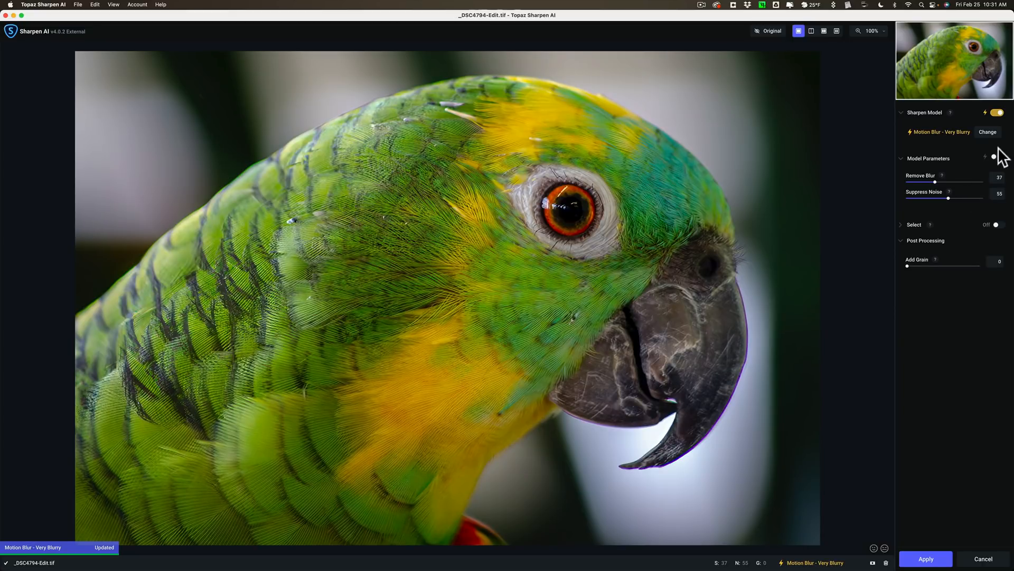
left_click_drag(977, 199, 931, 199)
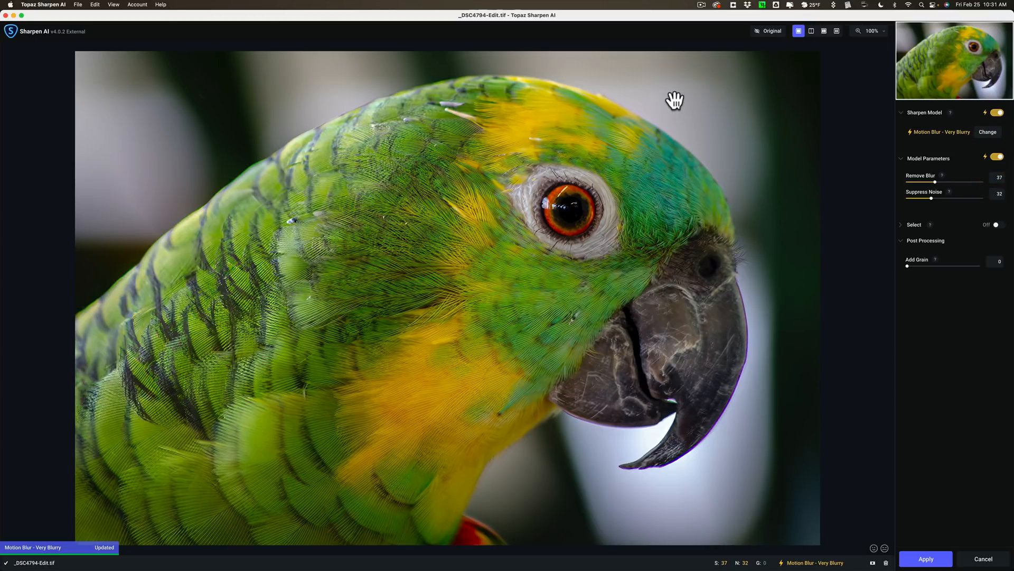
mouse_move(915, 232)
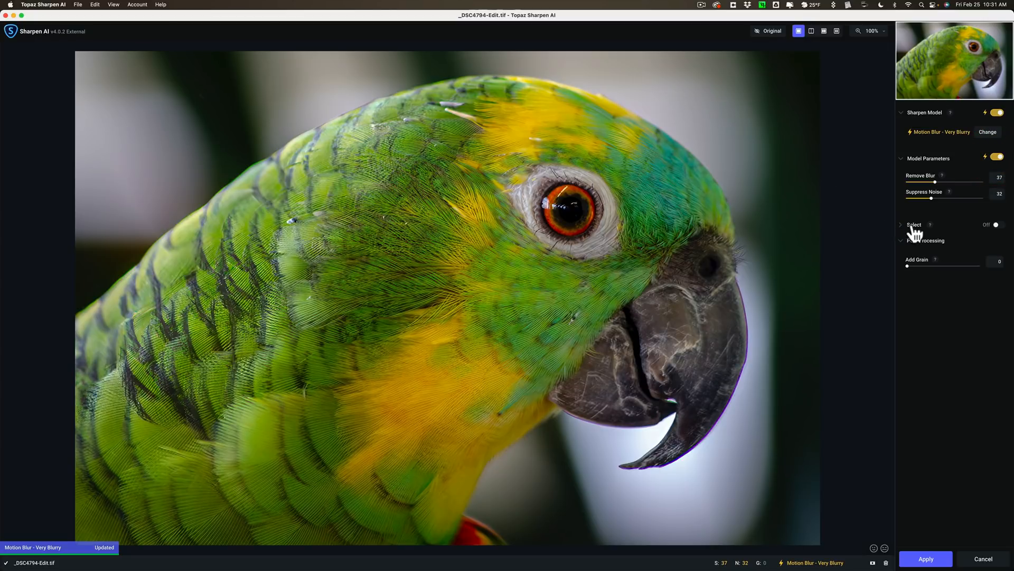
mouse_move(994, 233)
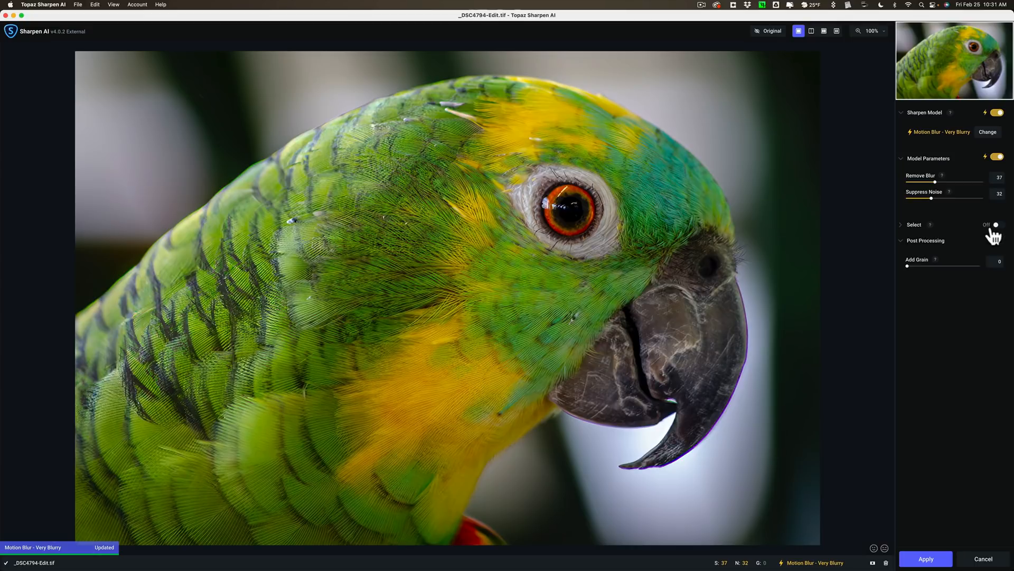
- Turn Select on with Auto - Subject mask, showing the red parrot overlay
left_click(1002, 224)
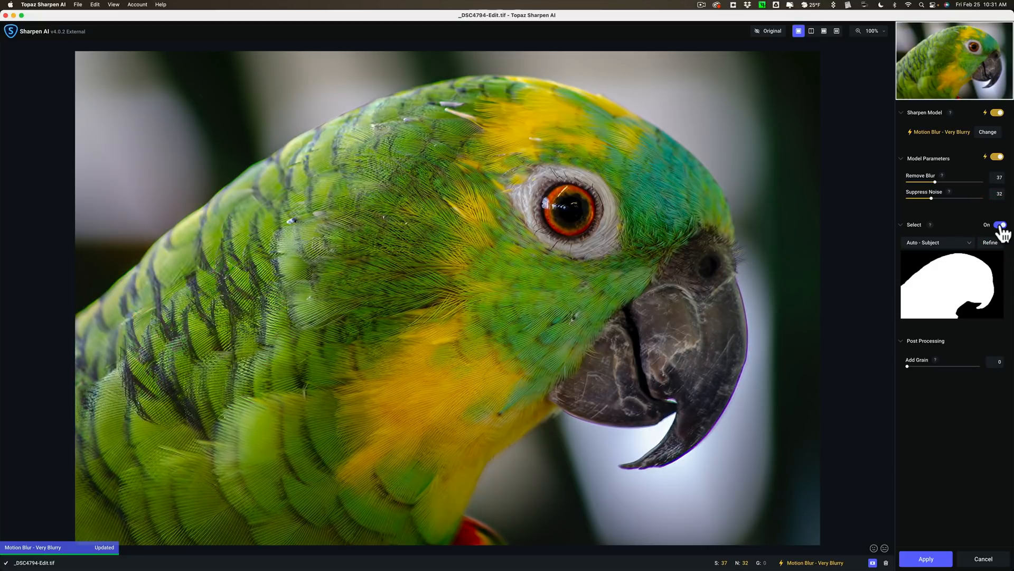
mouse_move(999, 285)
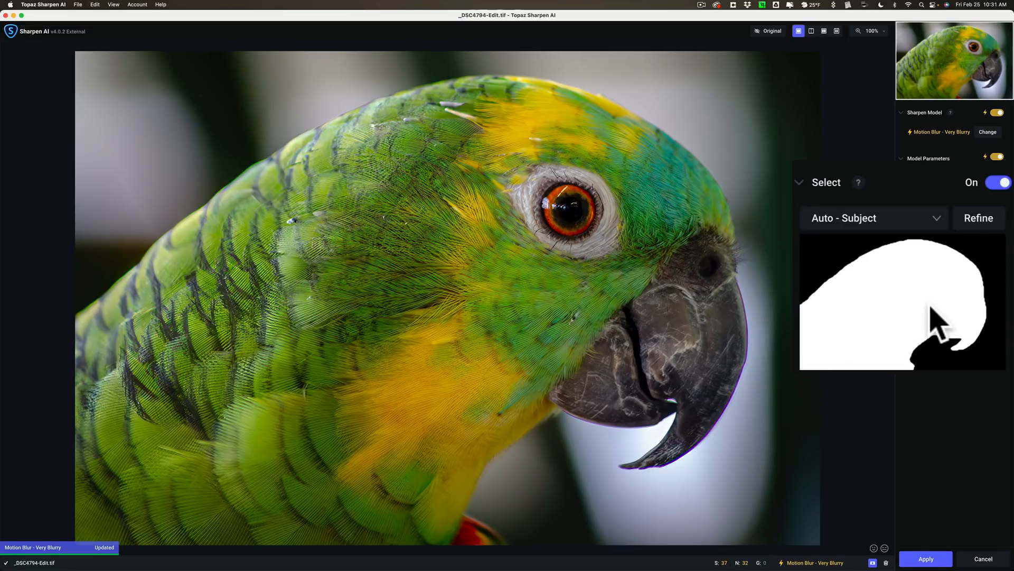
mouse_move(983, 330)
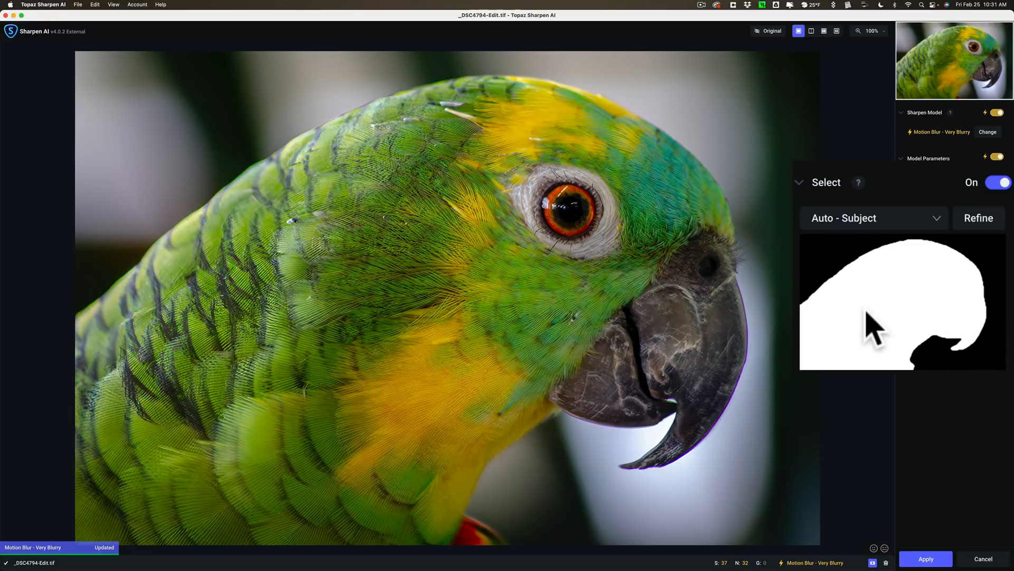
mouse_move(893, 294)
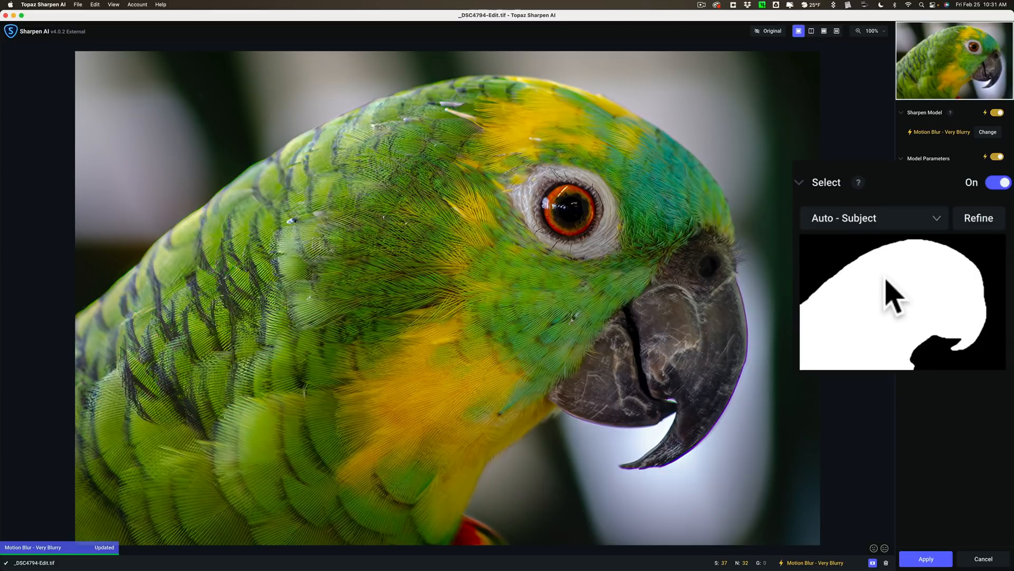
left_click(900, 158)
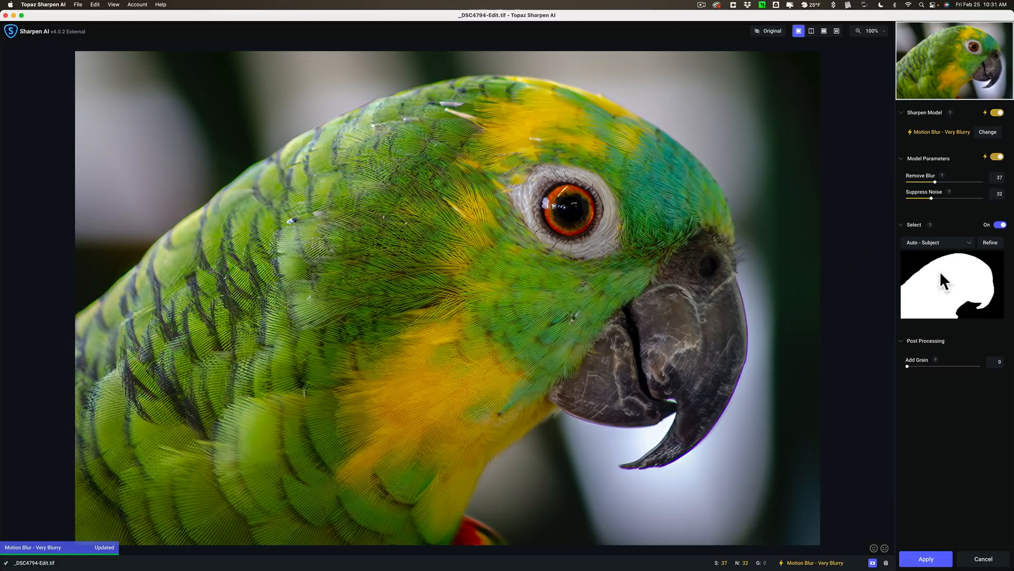
mouse_move(957, 253)
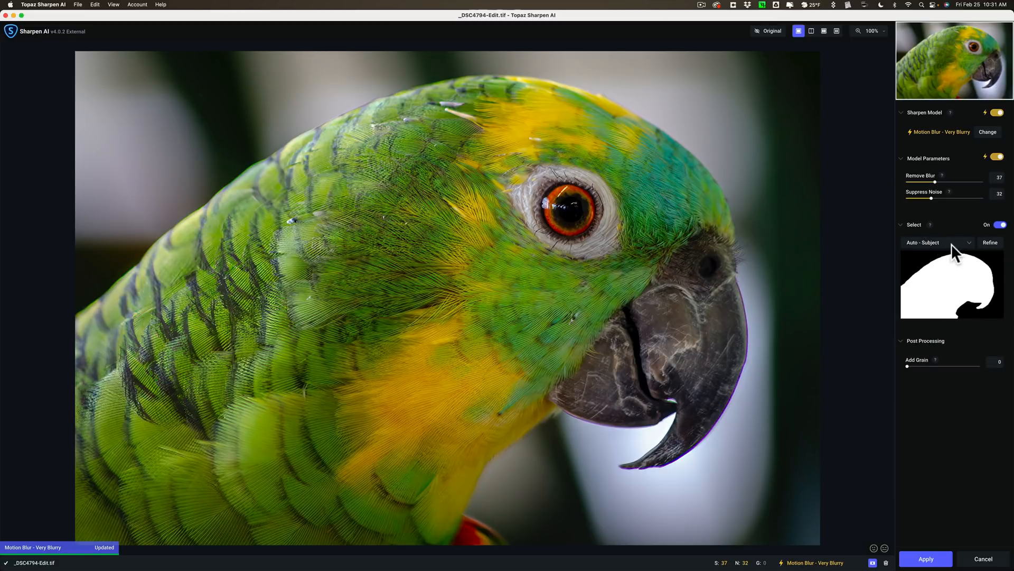
left_click(990, 242)
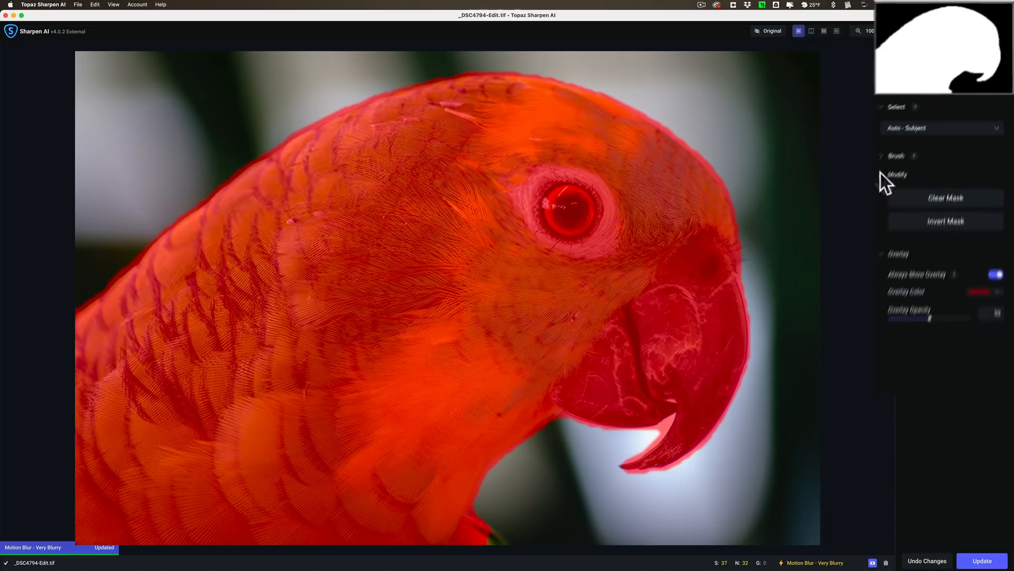
left_click(914, 174)
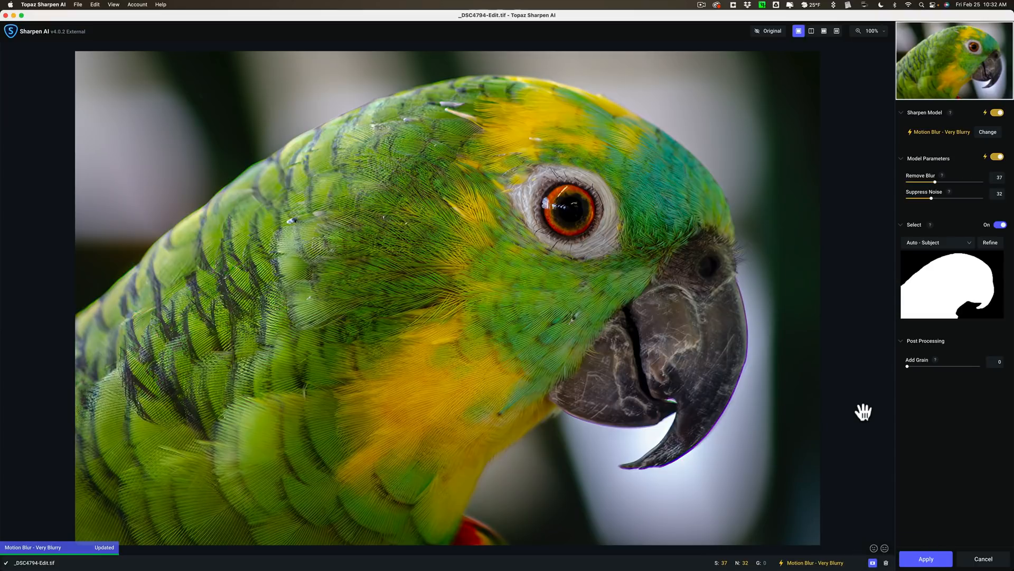
mouse_move(864, 388)
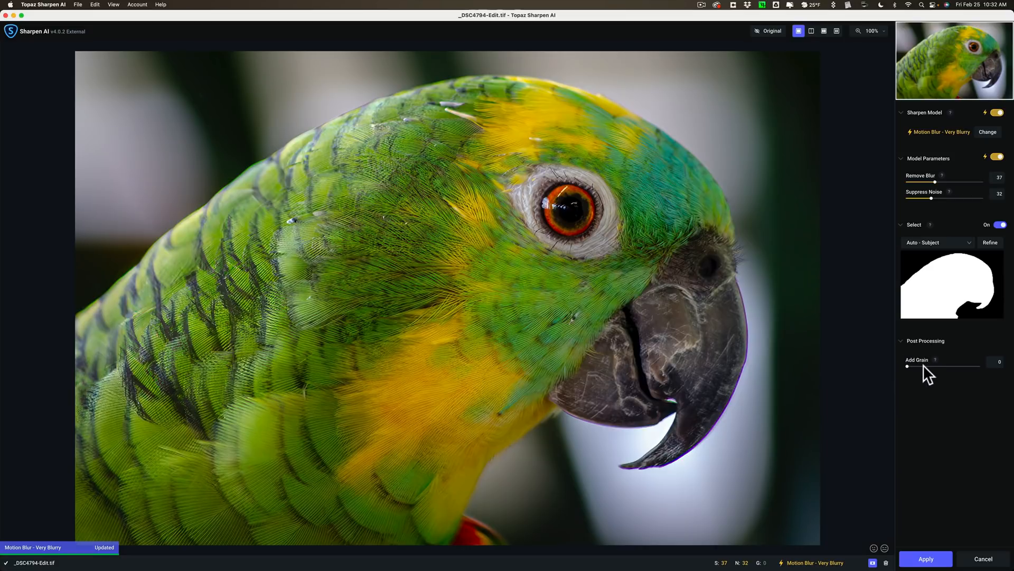
mouse_move(921, 372)
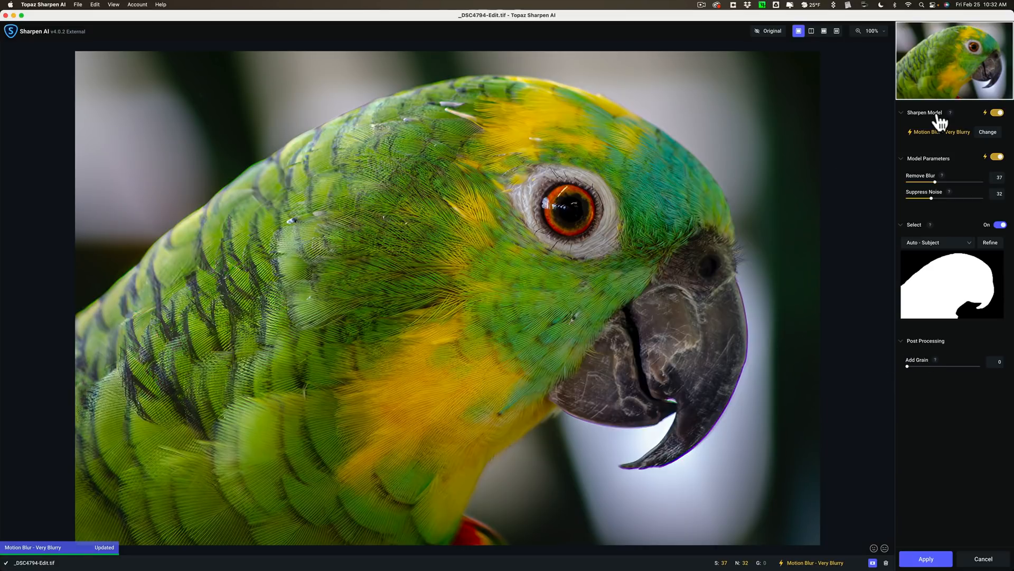
mouse_move(931, 139)
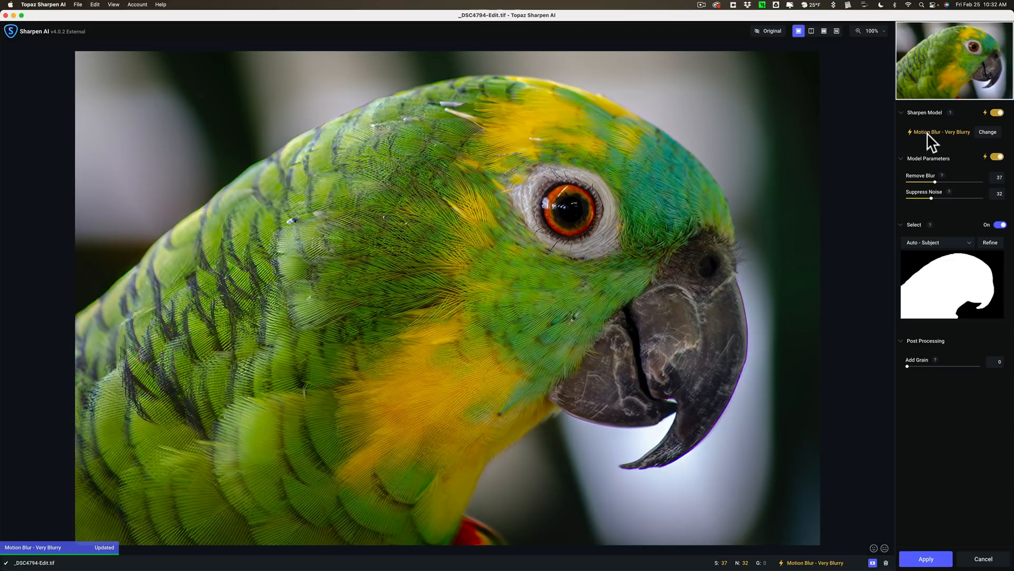
mouse_move(983, 165)
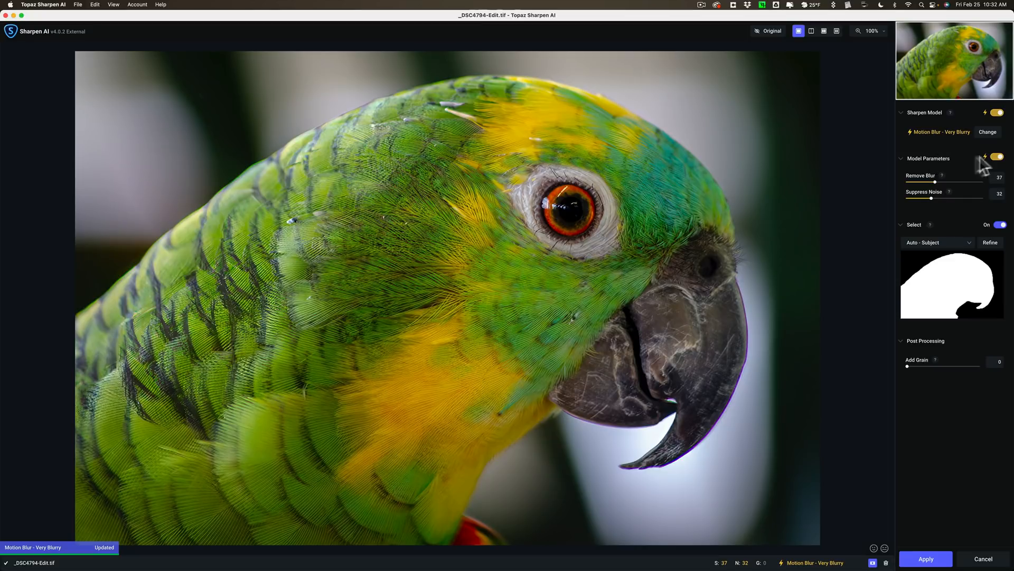
mouse_move(887, 244)
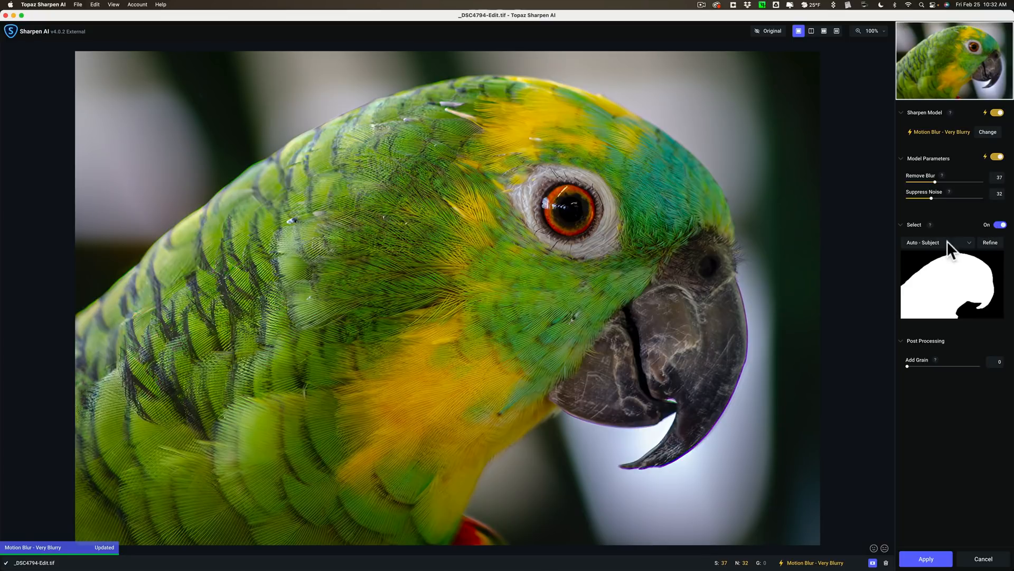
mouse_move(611, 188)
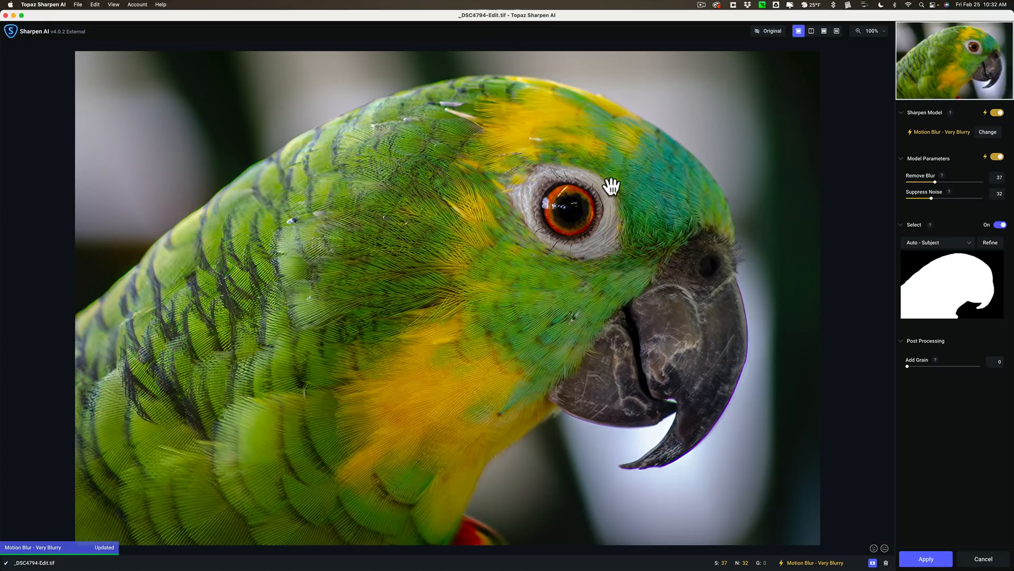
left_click(769, 31)
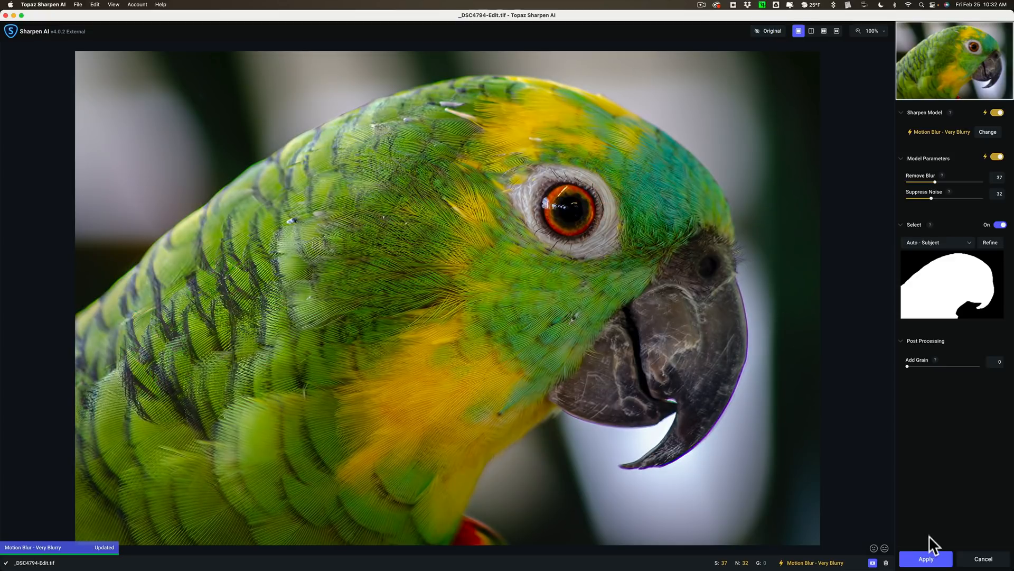
left_click(926, 559)
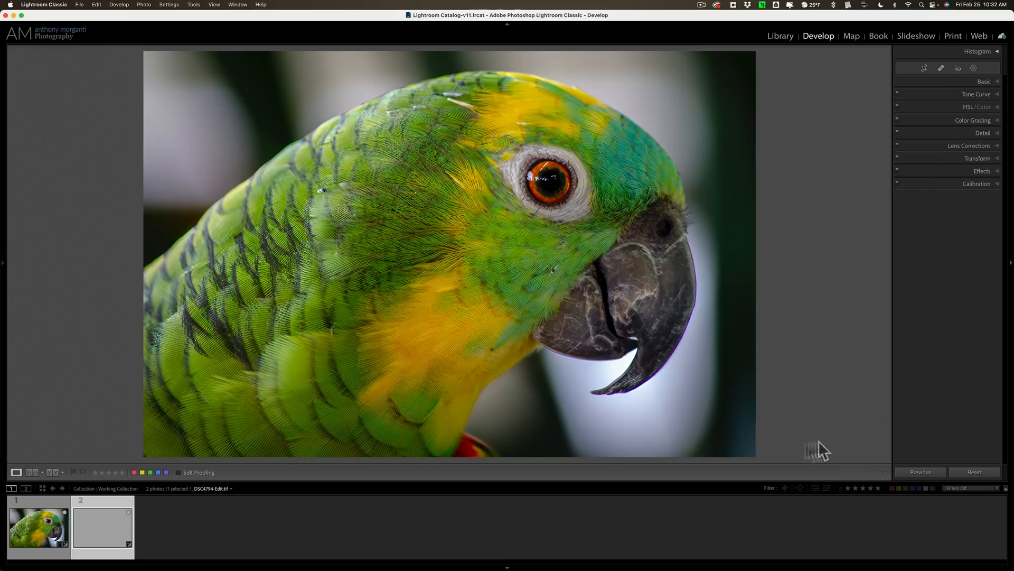
- Alternate between original NEF and sharpened TIFF, zoomed in on the parrot's eye
left_click(38, 525)
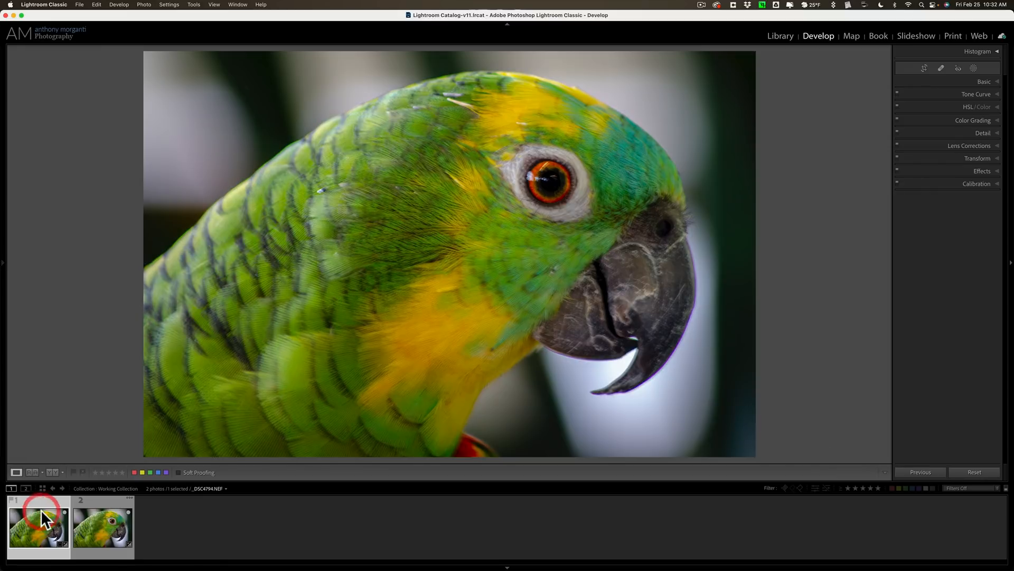
left_click(102, 524)
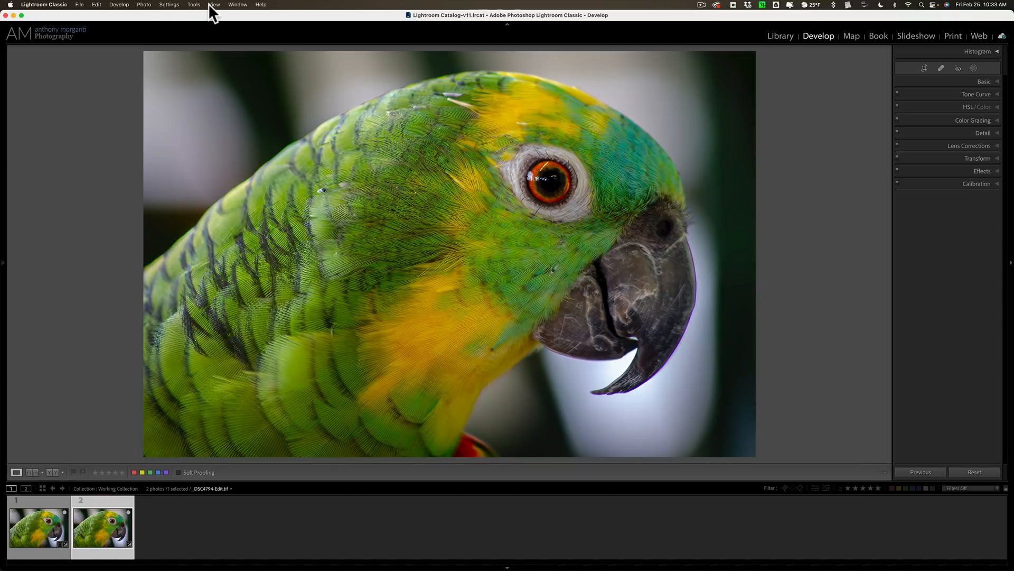
left_click(214, 5)
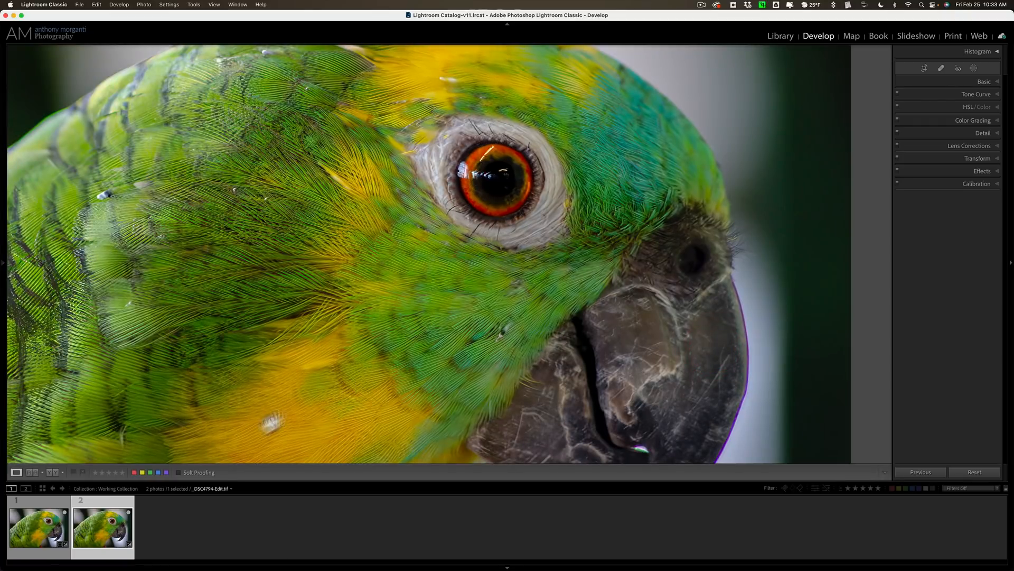
left_click(37, 526)
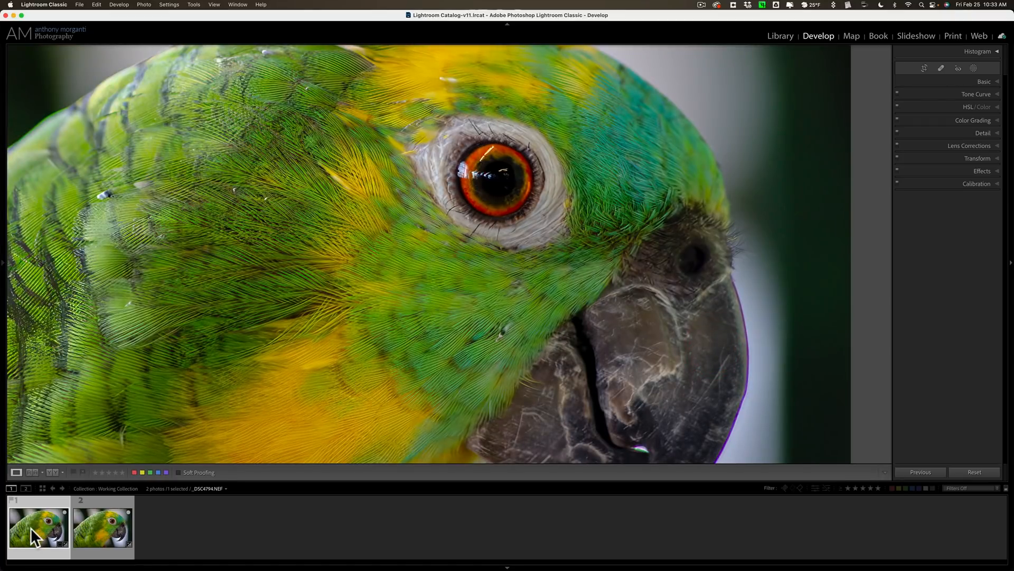
left_click(100, 524)
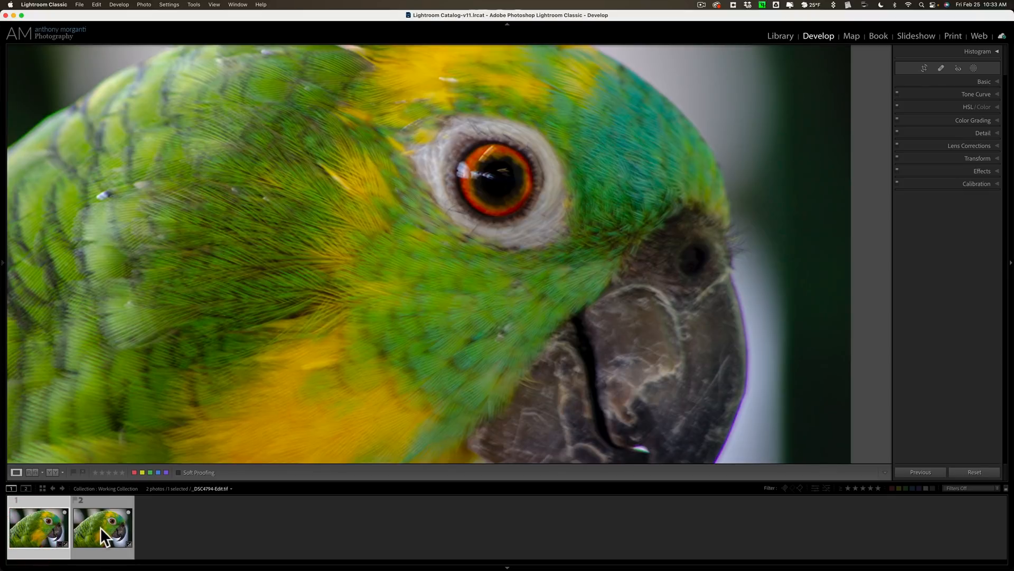
left_click(38, 526)
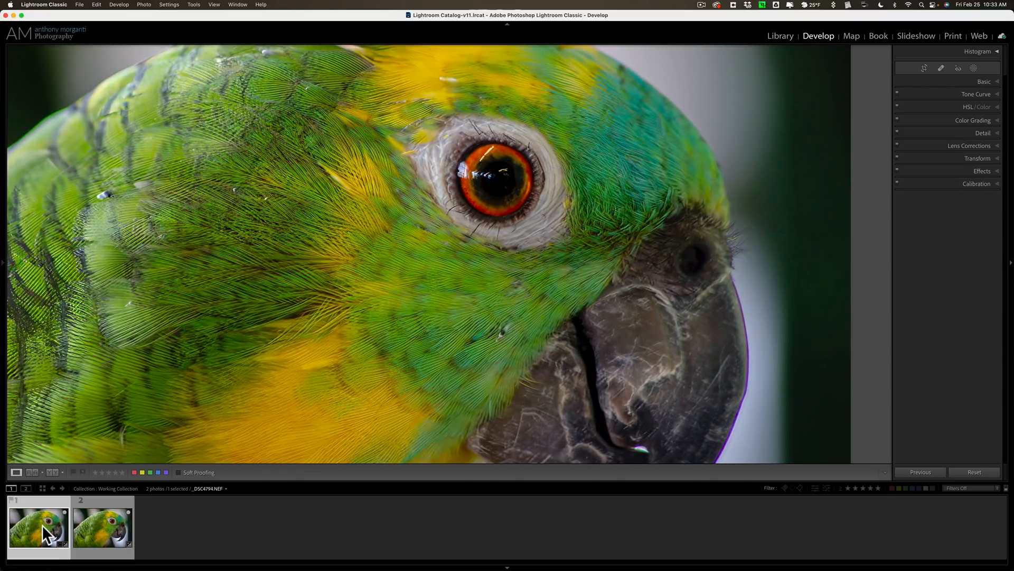
left_click(101, 525)
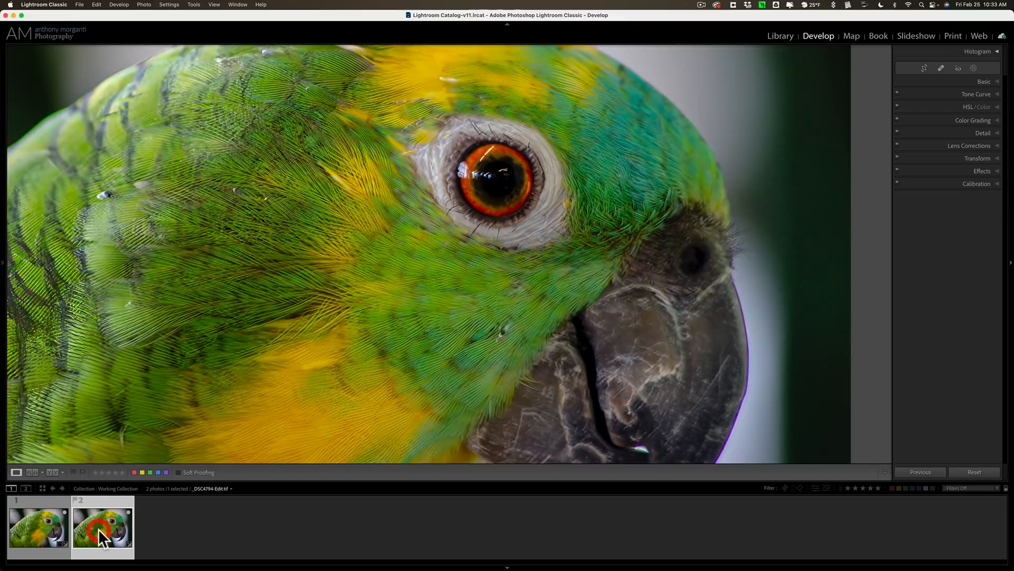